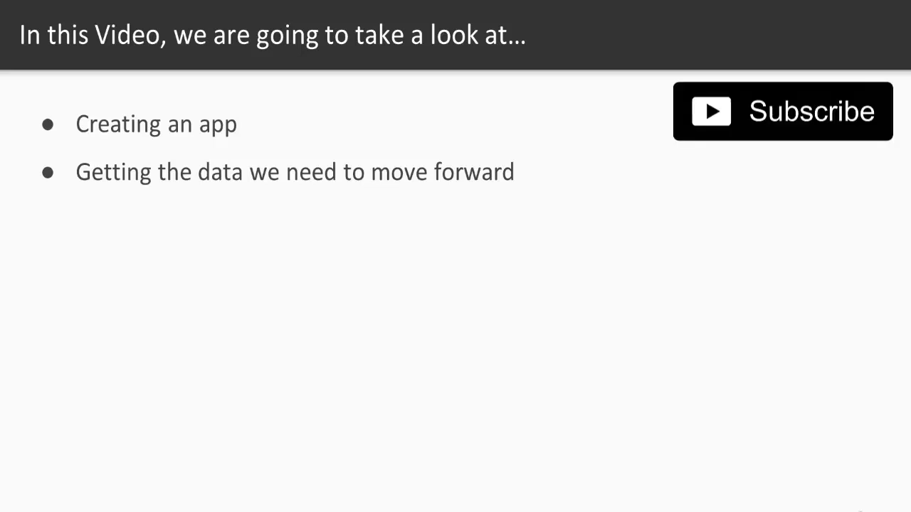
Leave the agenda slide and bring up Spotlight to switch to the browser
key(cmd+space)
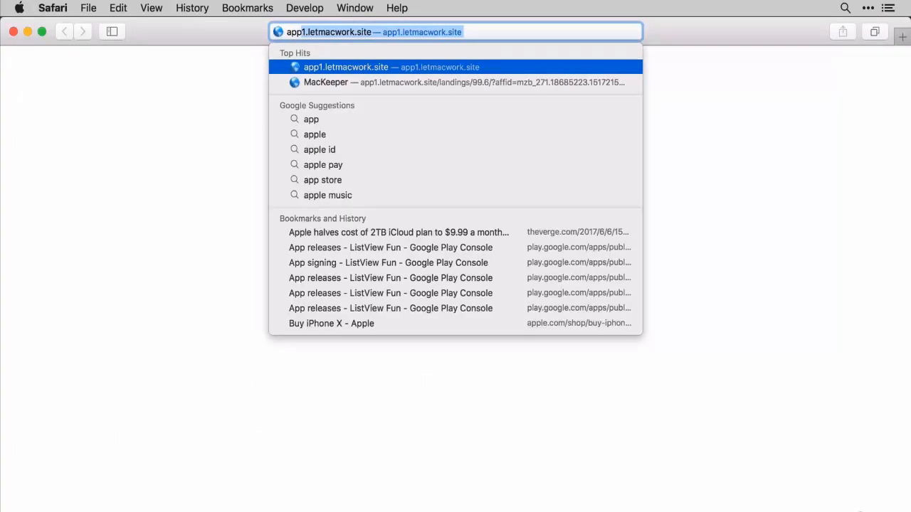
Go to apps.twitter.com in Safari to reach the Twitter Apps sign-in page
text(apps.twitter.com)
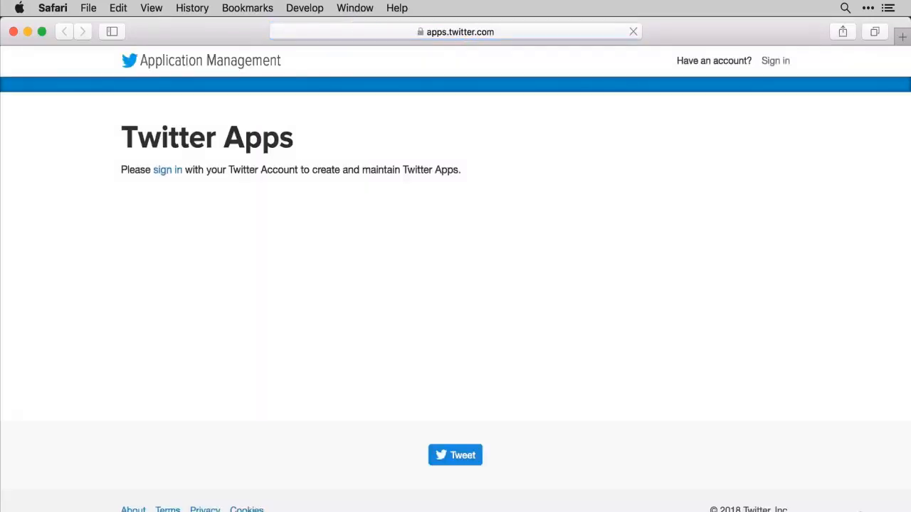
click(633, 31)
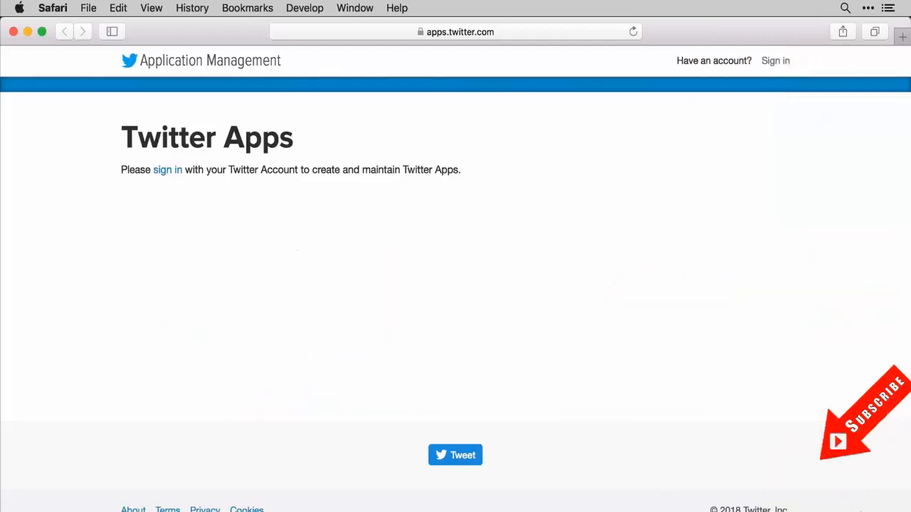
mouse_move(388, 308)
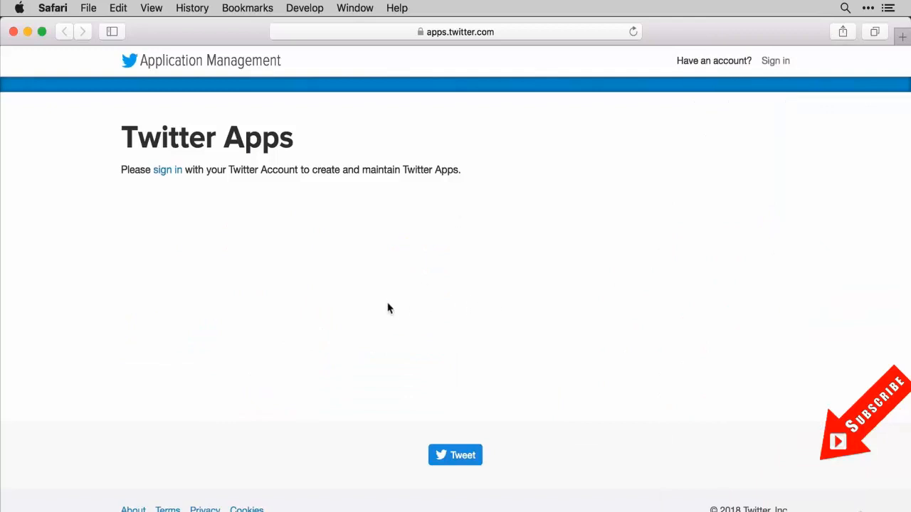
mouse_move(320, 294)
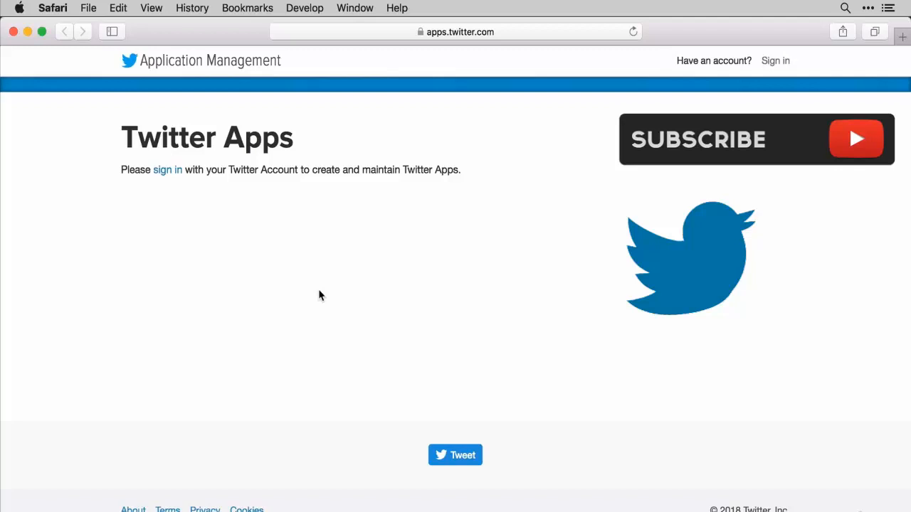
mouse_move(205, 203)
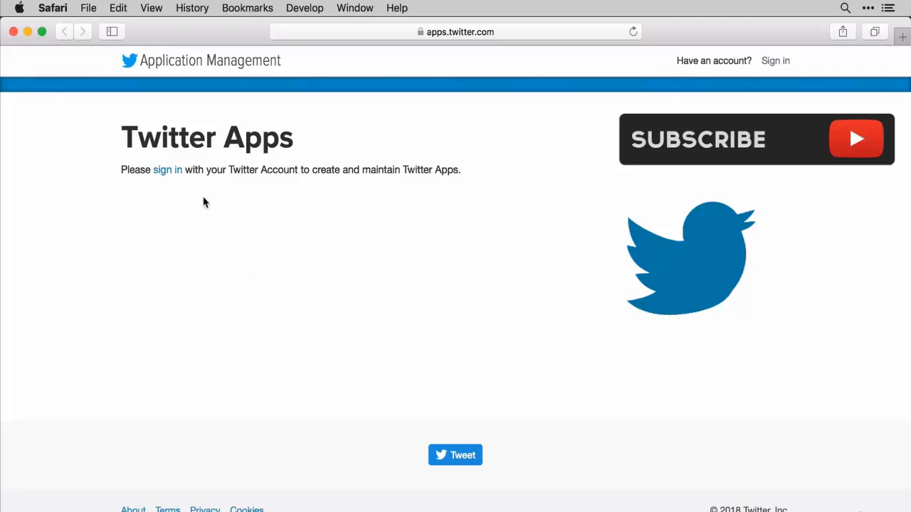
mouse_move(231, 278)
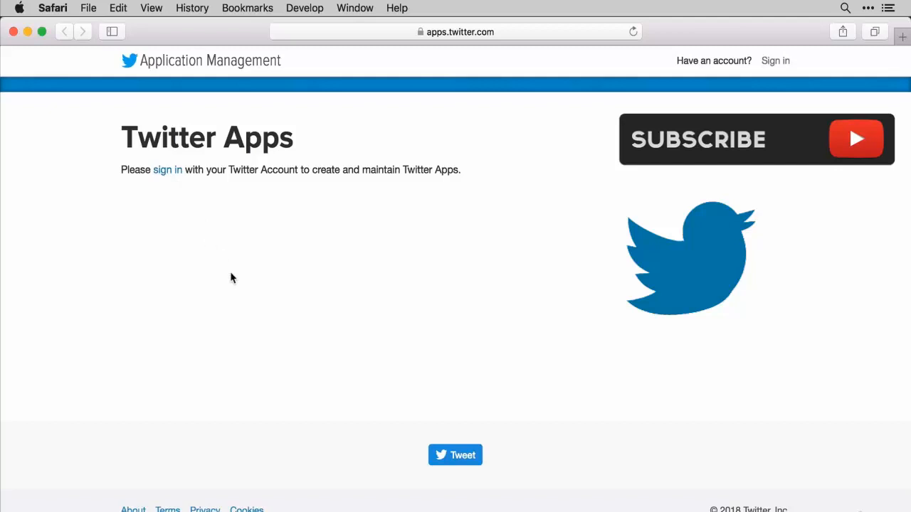
Sign in to Twitter Application Management and start a new app with Create New App
click(167, 169)
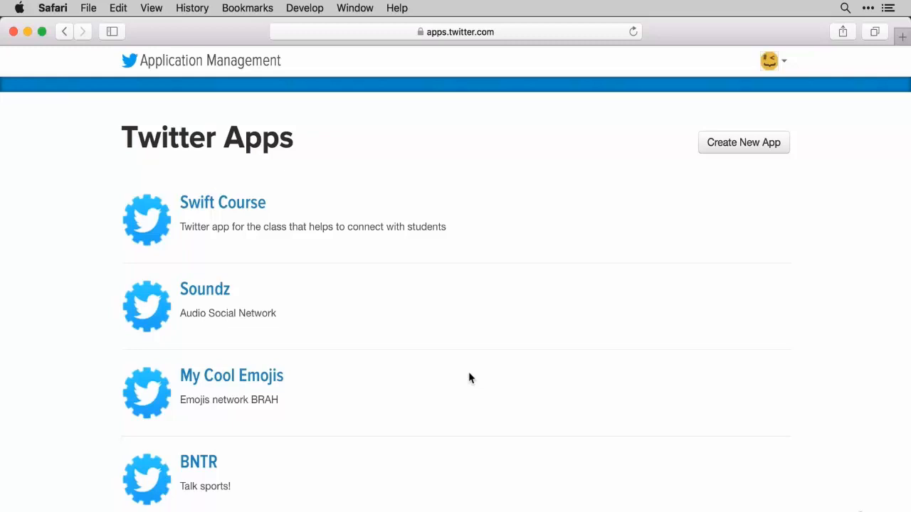
mouse_move(380, 269)
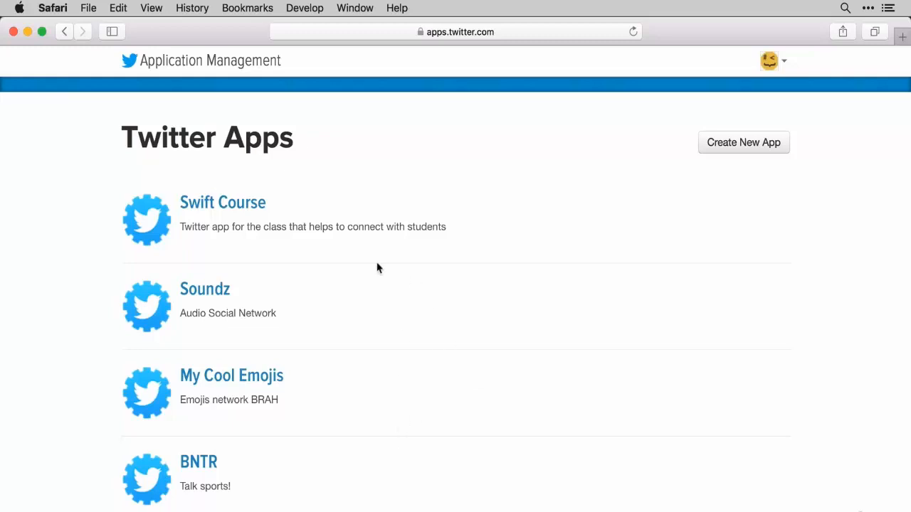
mouse_move(732, 165)
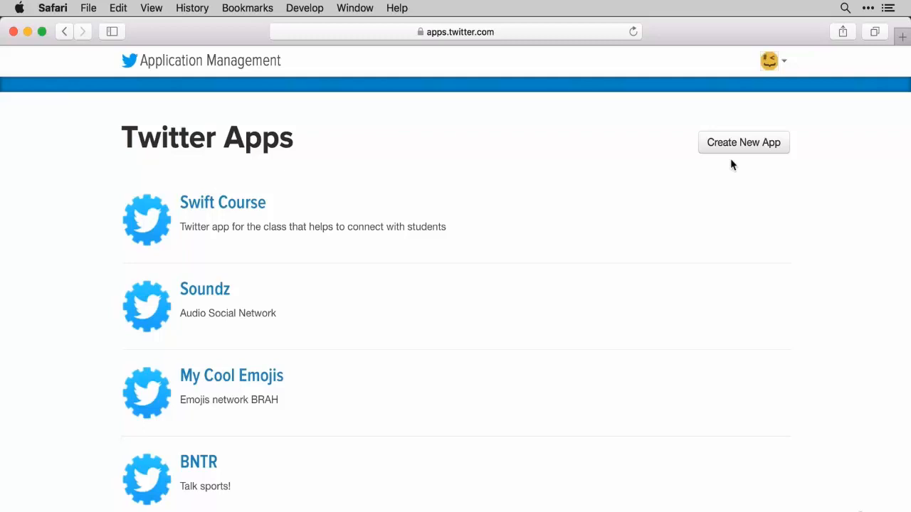
click(743, 142)
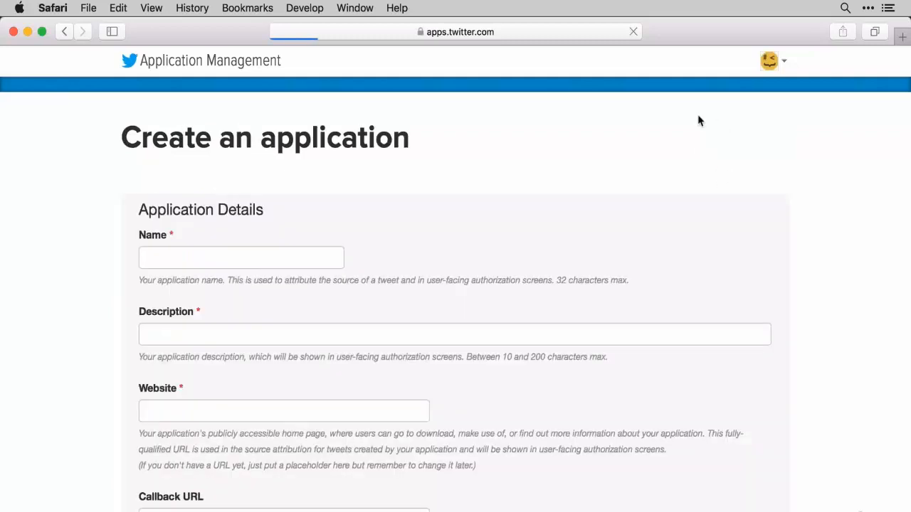
Enter 'TweetGram Nick' as the new application's name
click(240, 258)
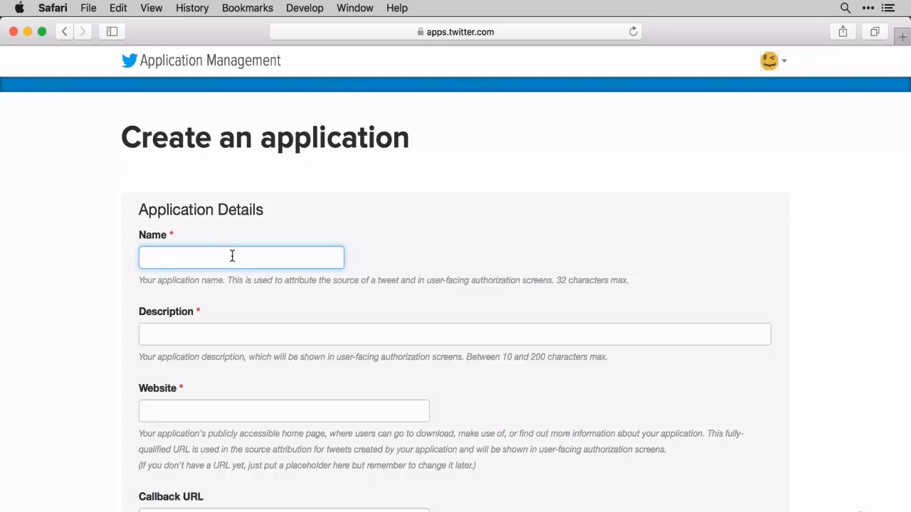
click(241, 258)
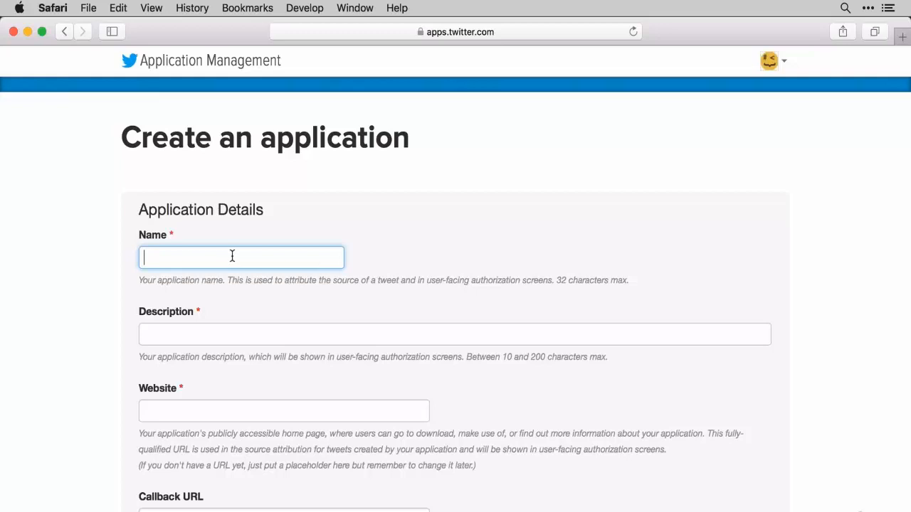
text(nvgnnwe)
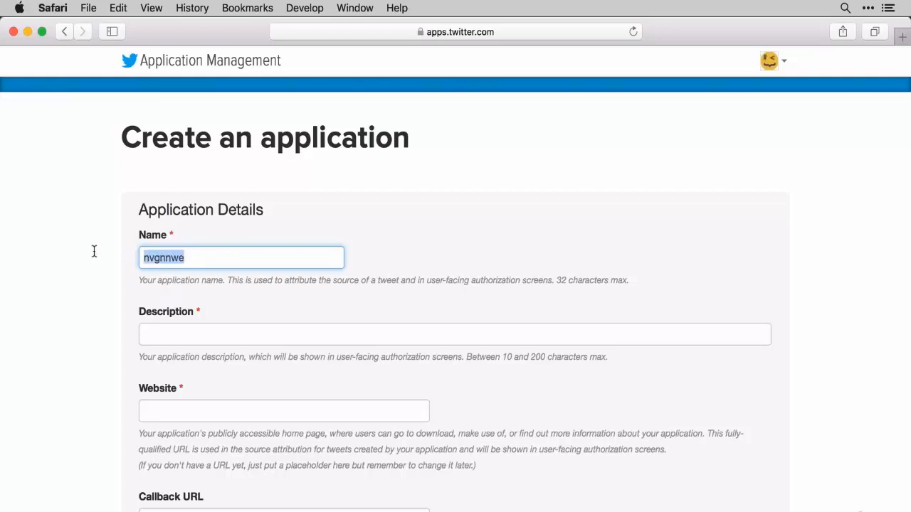
text(TweetGram)
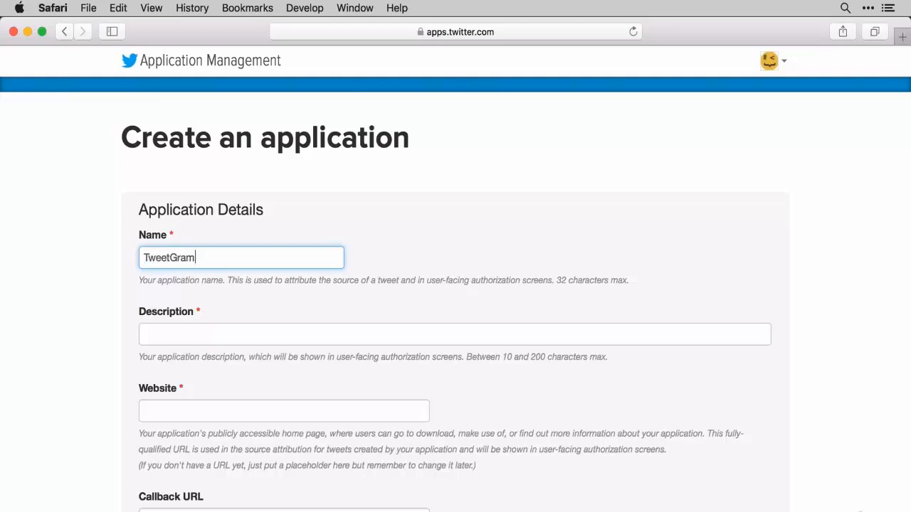
text(Nick)
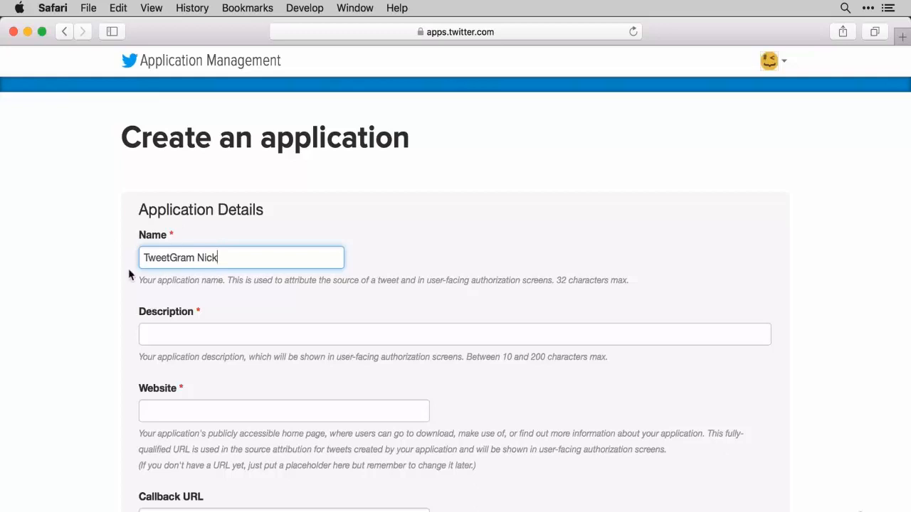
mouse_move(265, 247)
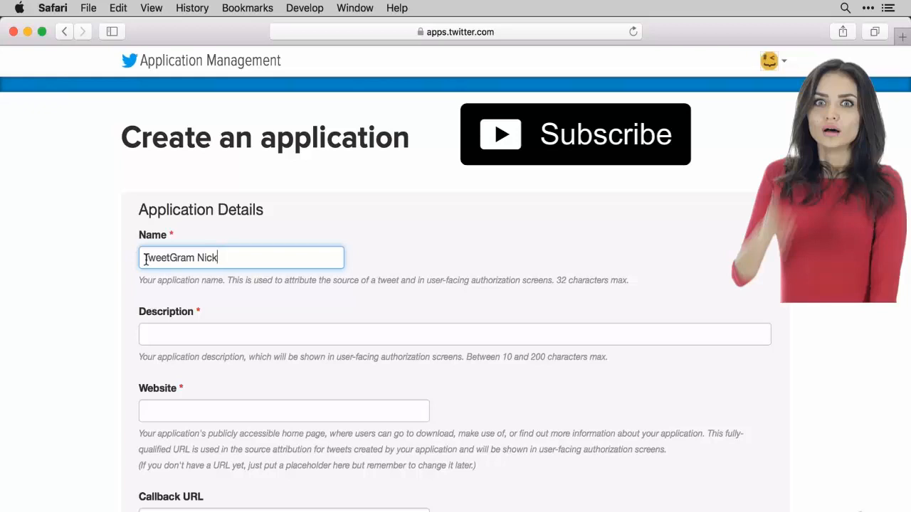
mouse_move(223, 278)
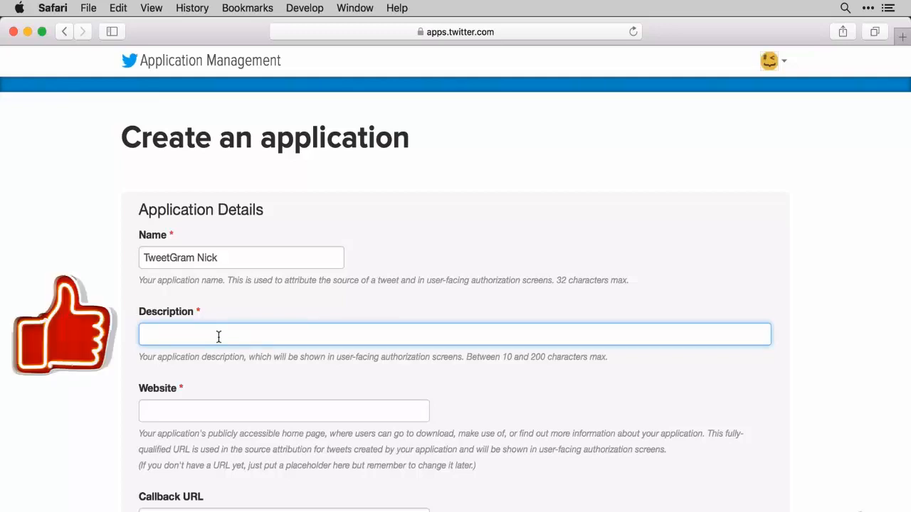
Describe the app as a way to view images from a Twitter feed, ending with 'Enjoy!'
text(A fun app to v)
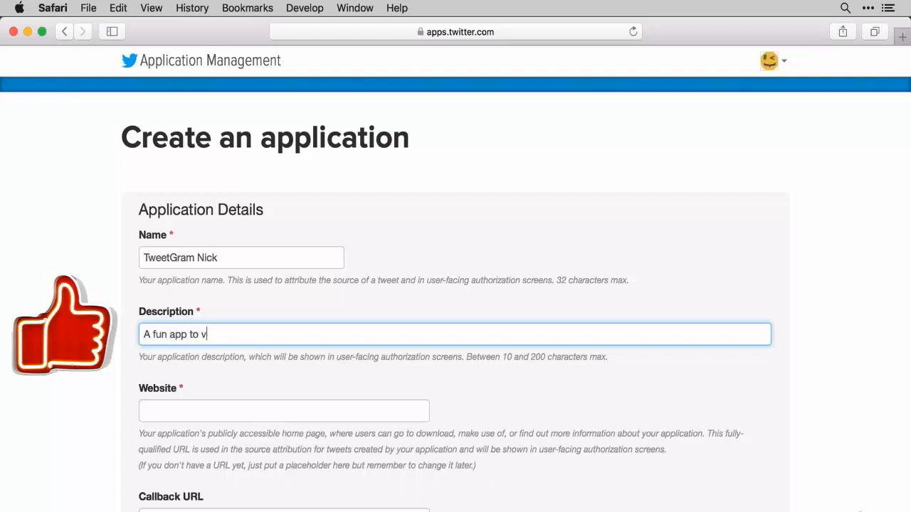
text(iew images from)
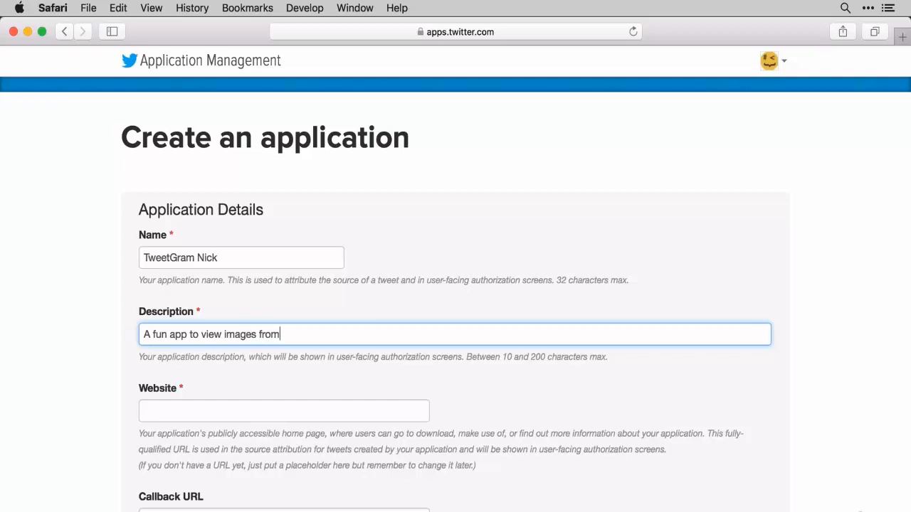
text(a Twitterf)
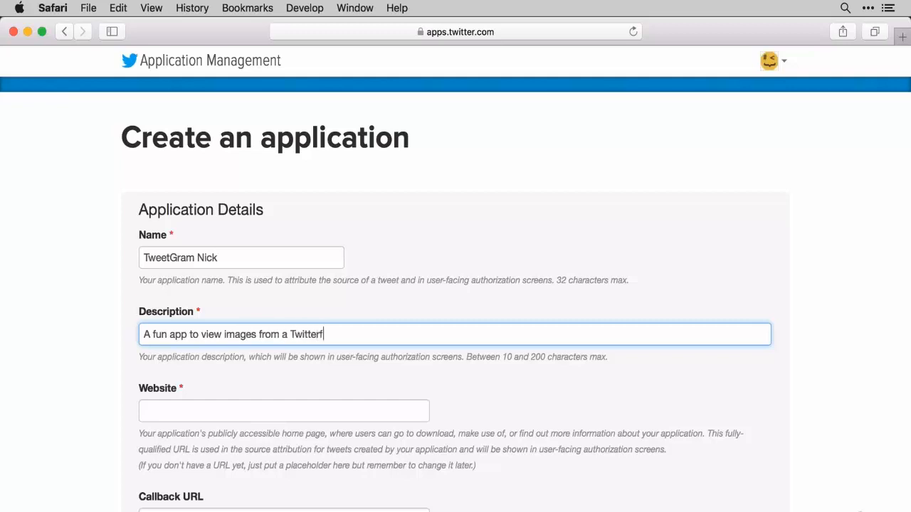
text(eed. Please)
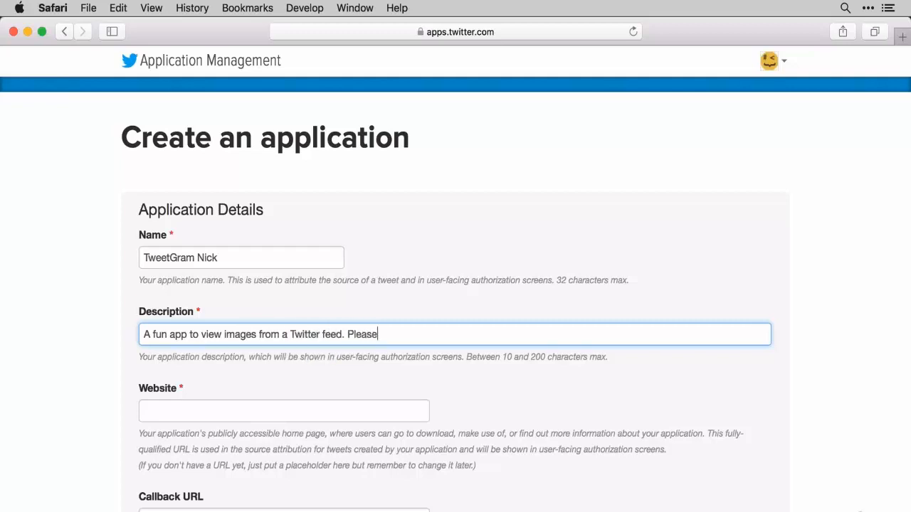
text(Enjoy!)
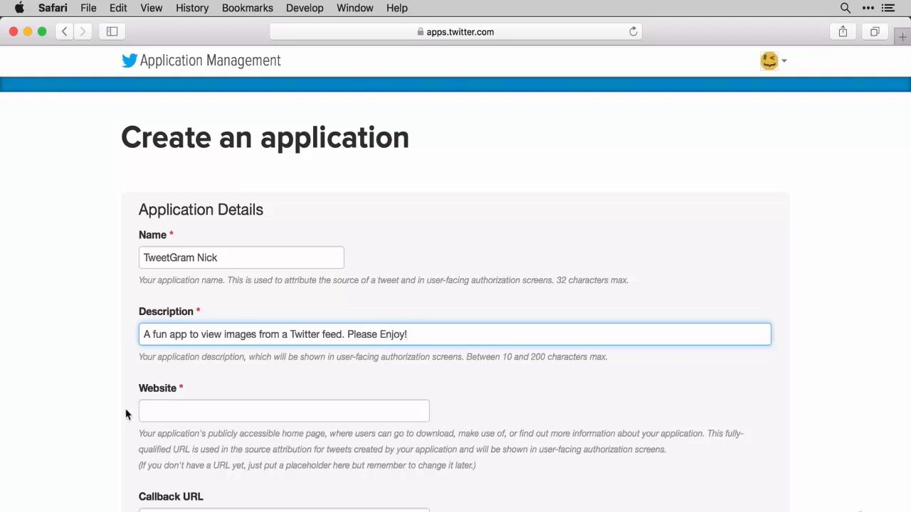
click(284, 411)
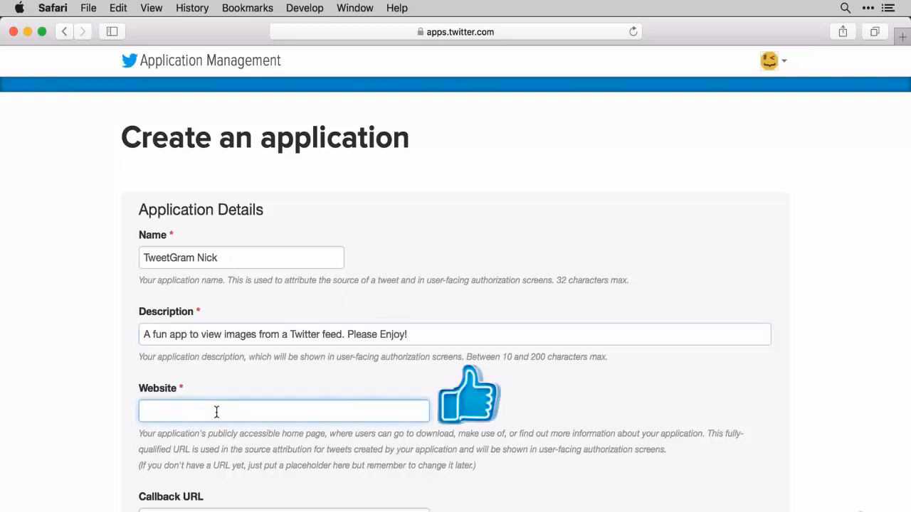
mouse_move(208, 401)
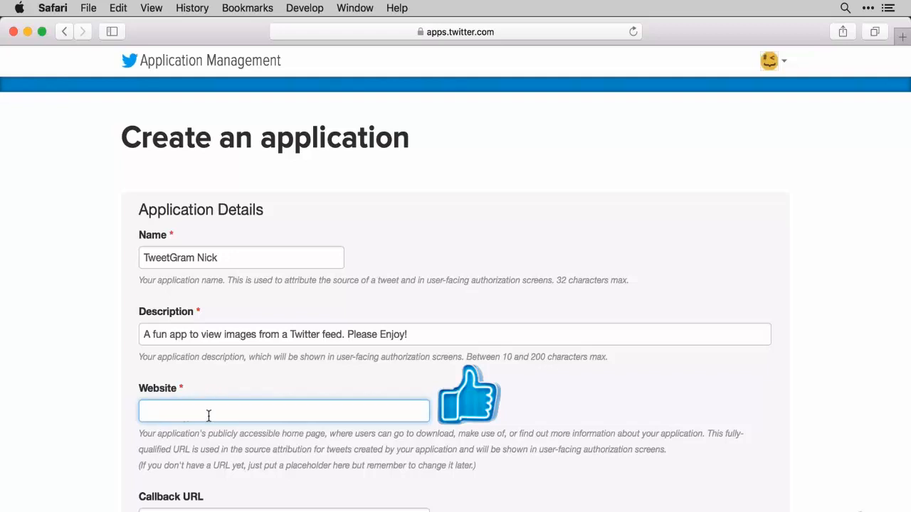
text(www.)
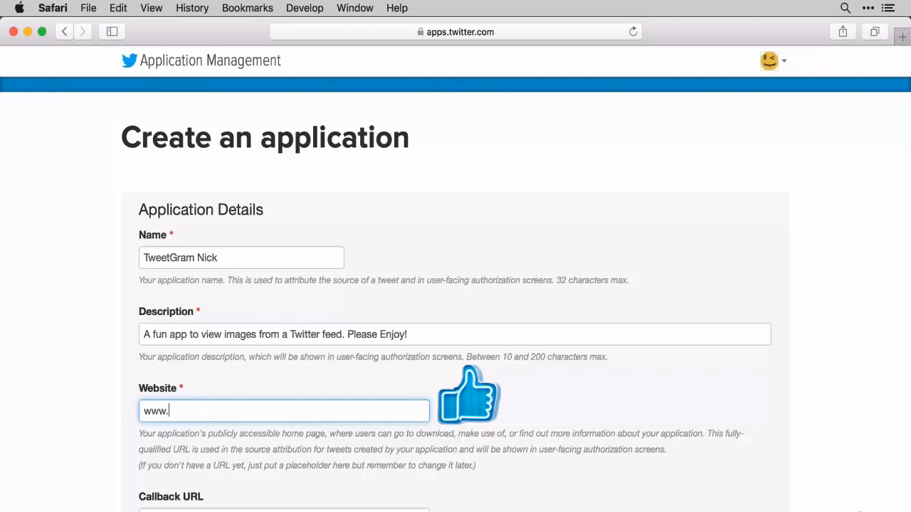
text(zappyc)
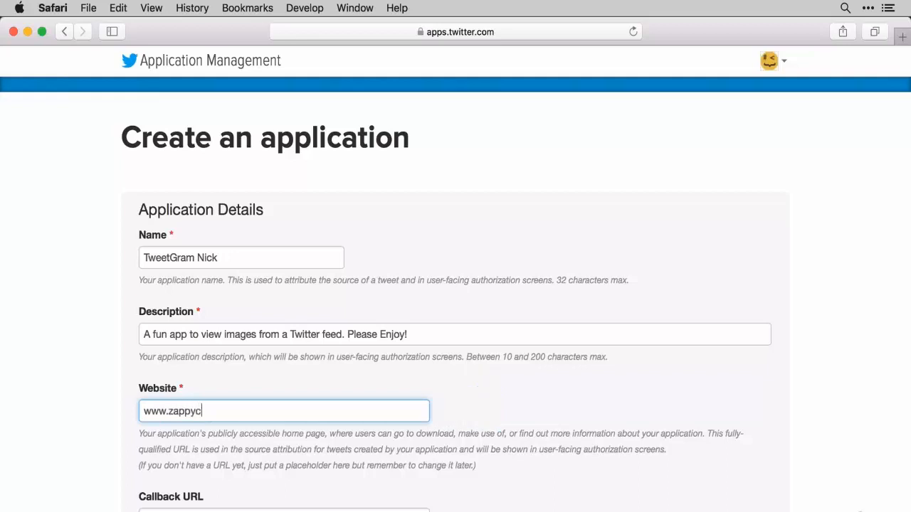
text(ode.com)
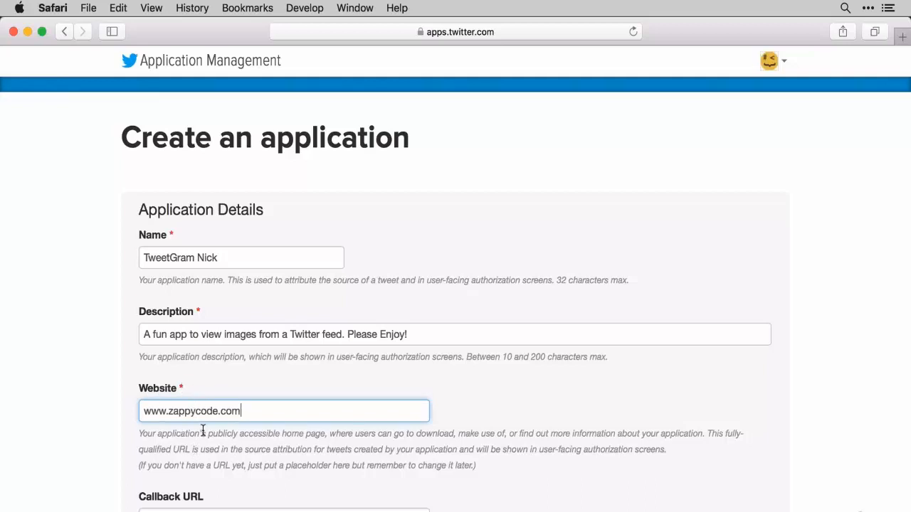
Accept the Developer Agreement at the bottom of the form
scroll(down, 3)
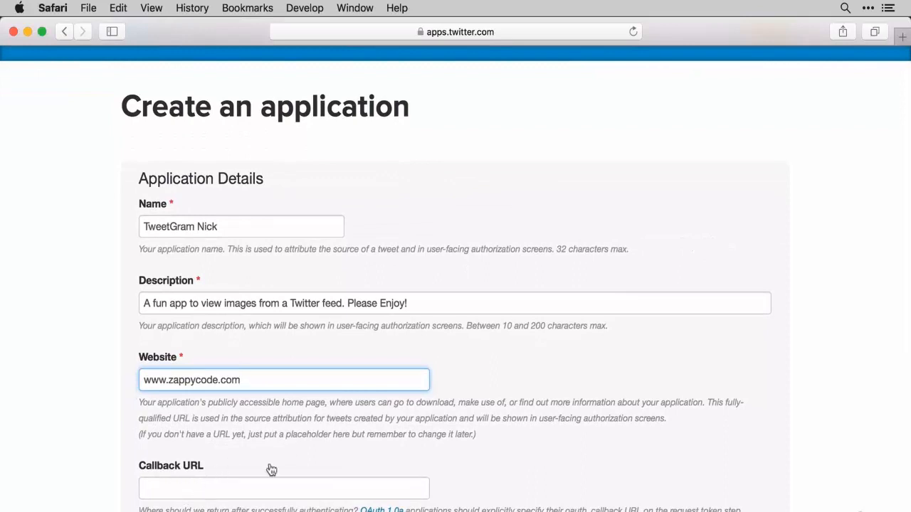
mouse_move(193, 406)
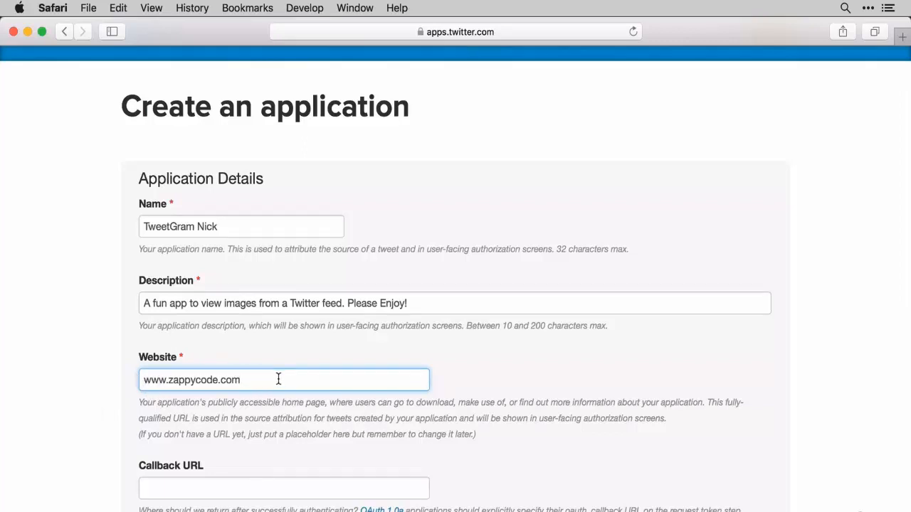
scroll(down, 3)
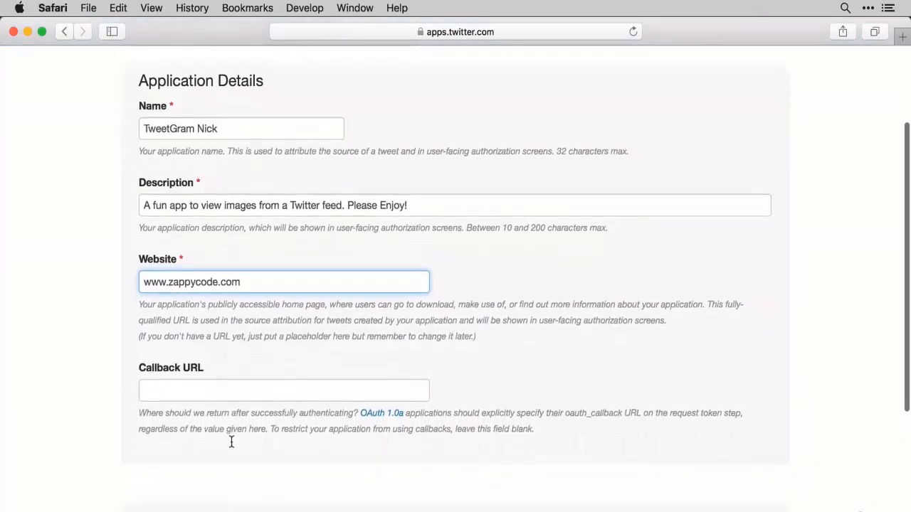
scroll(down, 3)
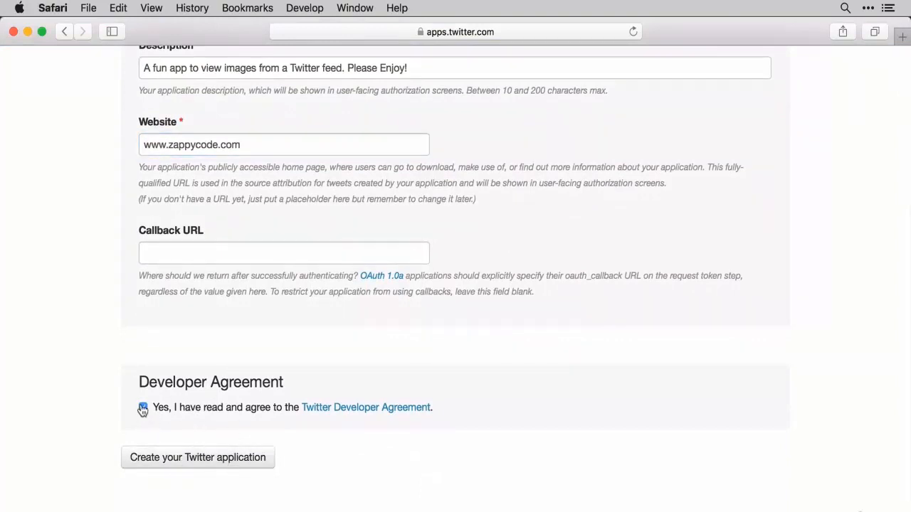
click(142, 407)
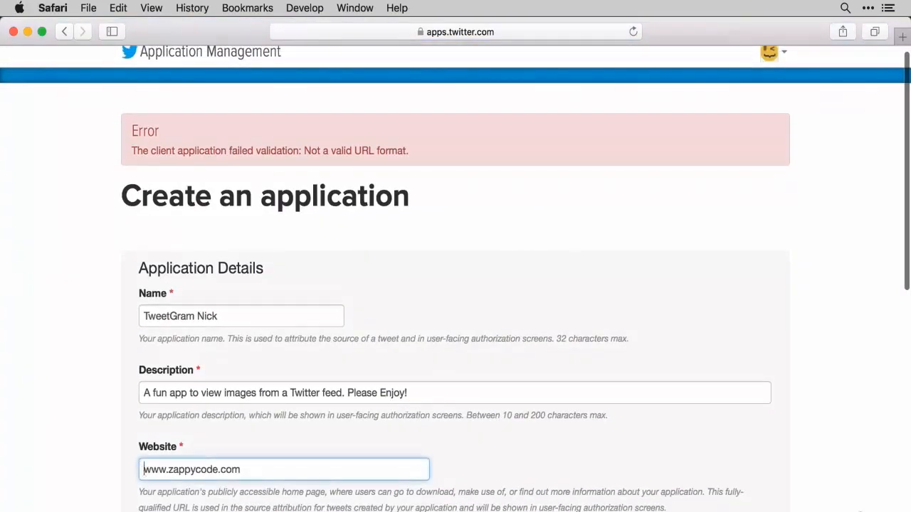
text(http://)
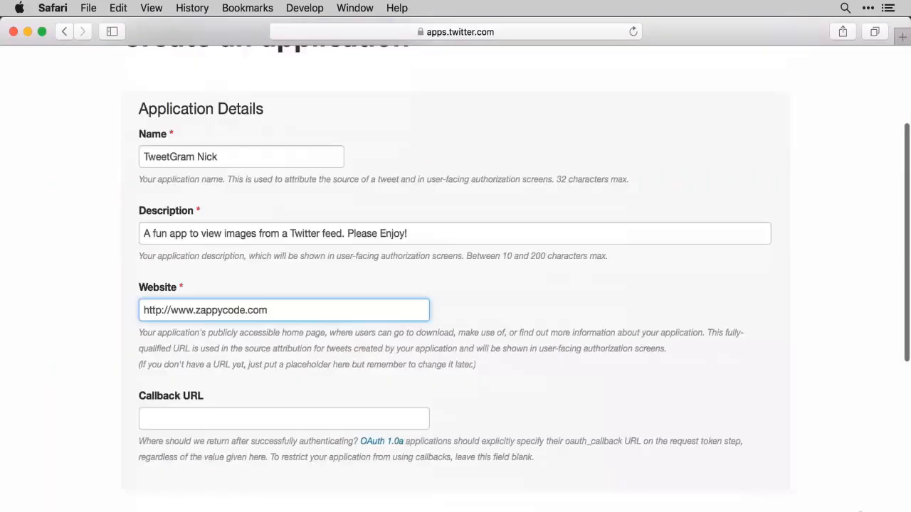
scroll(down, 3)
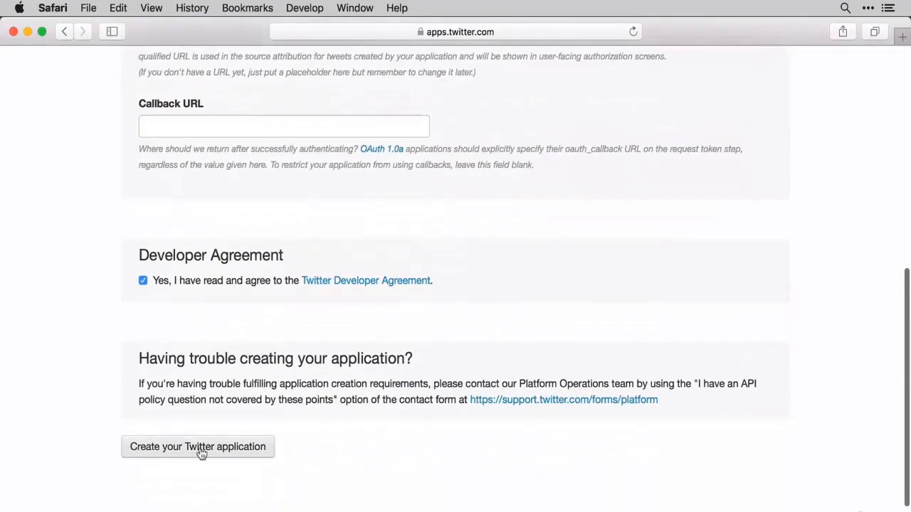
click(198, 447)
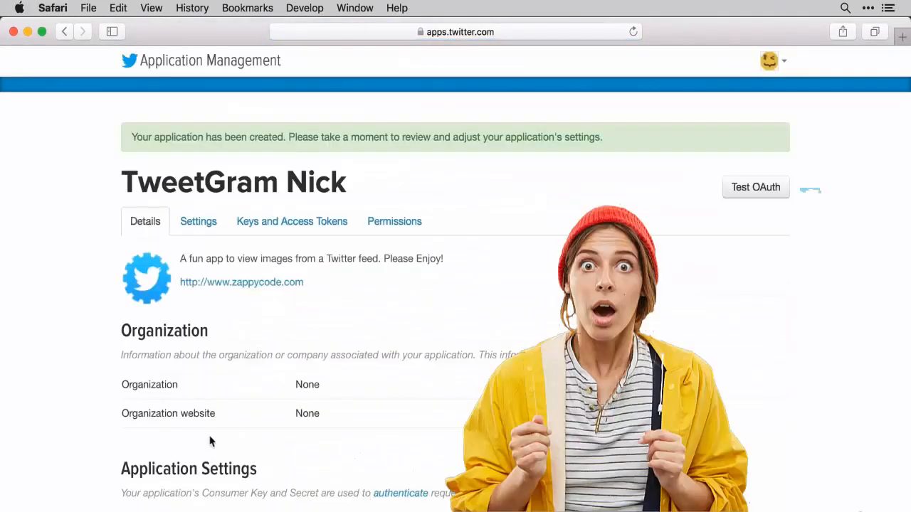
mouse_move(2, 375)
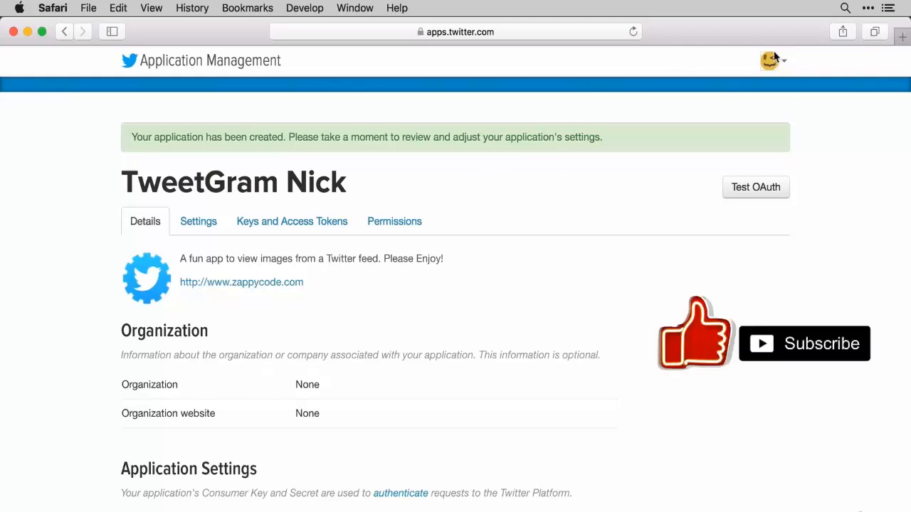
mouse_move(685, 157)
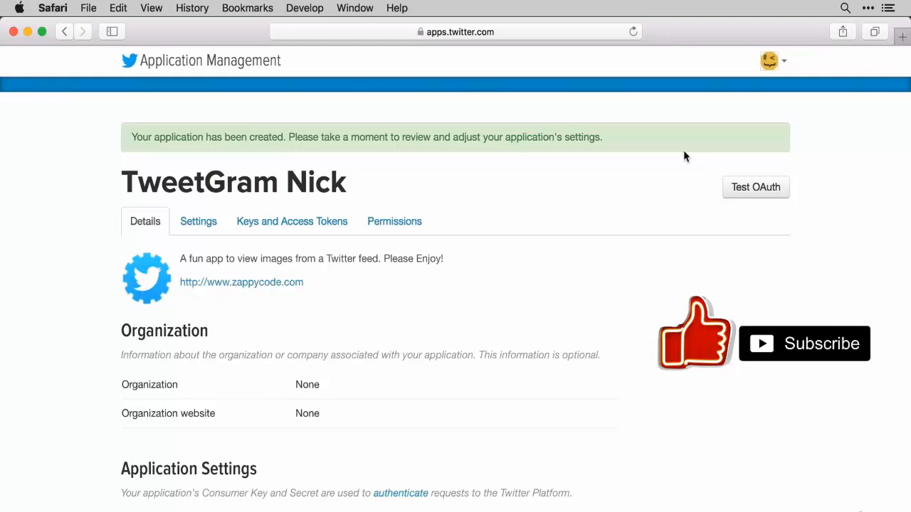
scroll(down, 3)
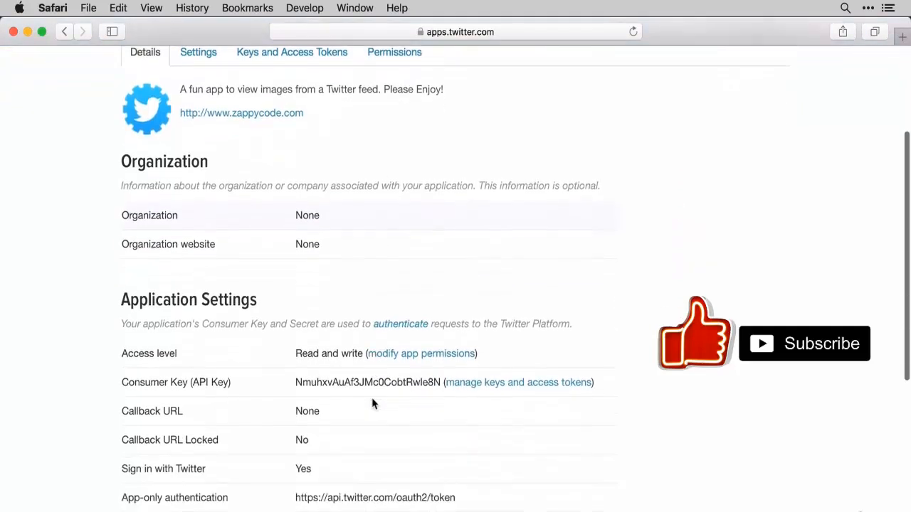
scroll(down, 3)
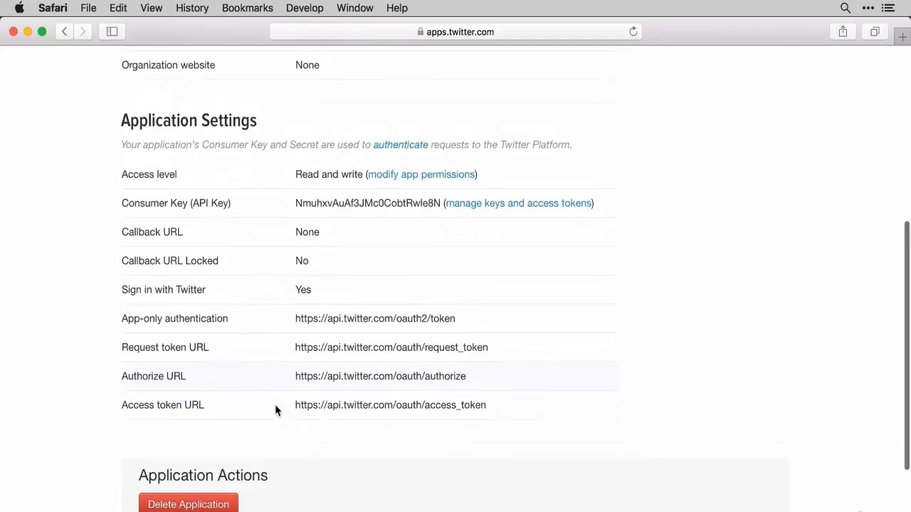
scroll(up, 3)
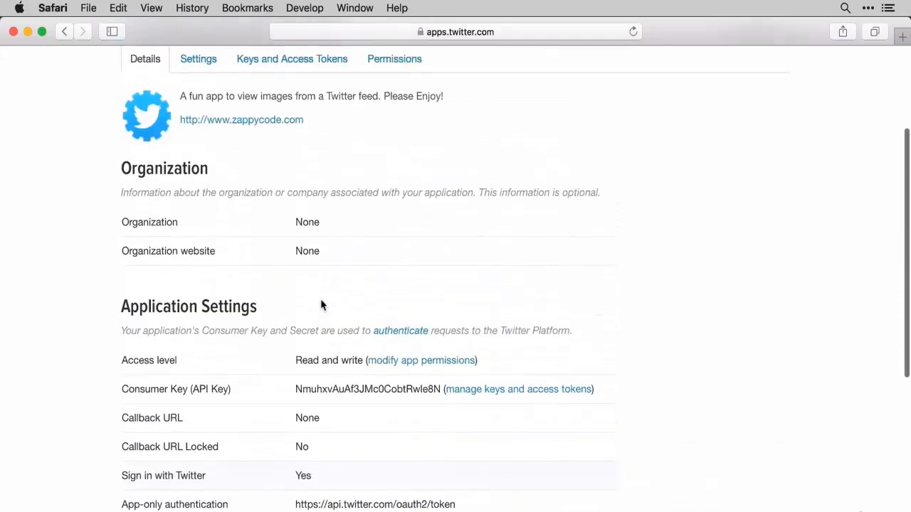
scroll(down, 3)
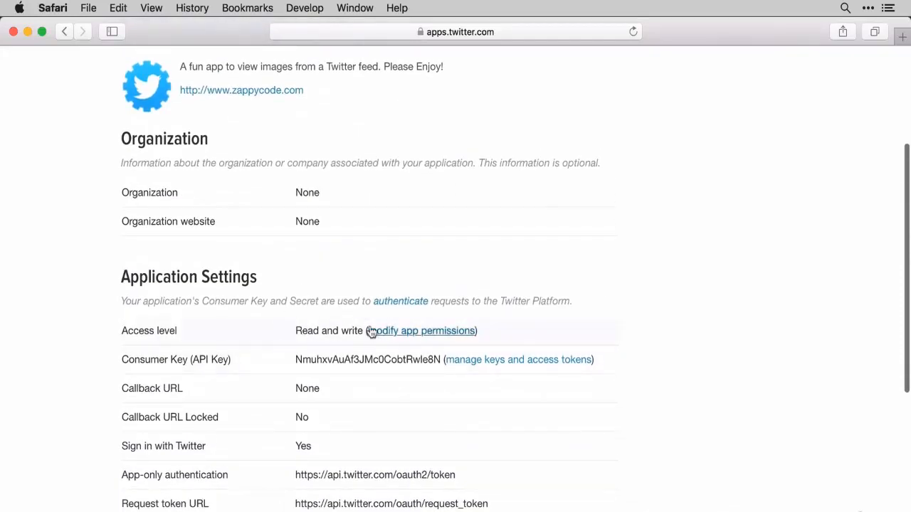
mouse_move(464, 370)
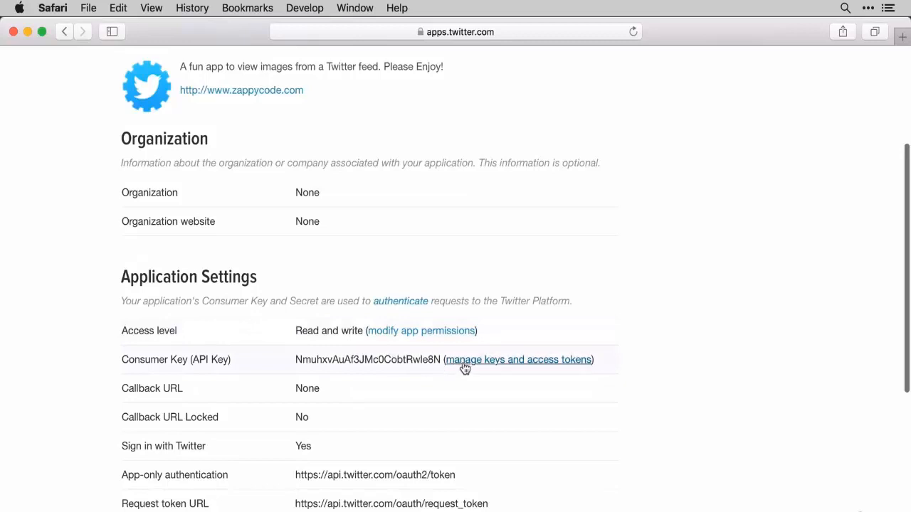
Review TweetGram Nick's consumer key, consumer secret and Read and write access level on Keys and Access Tokens
click(518, 360)
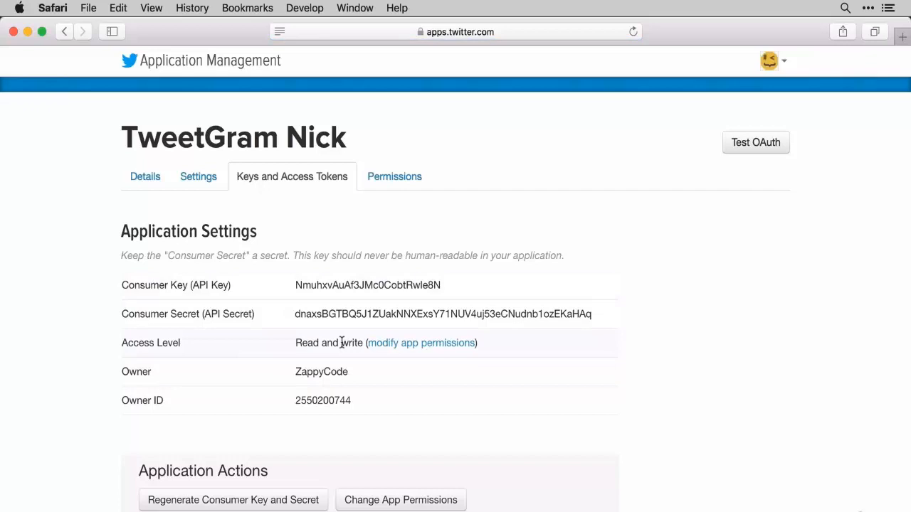
mouse_move(323, 271)
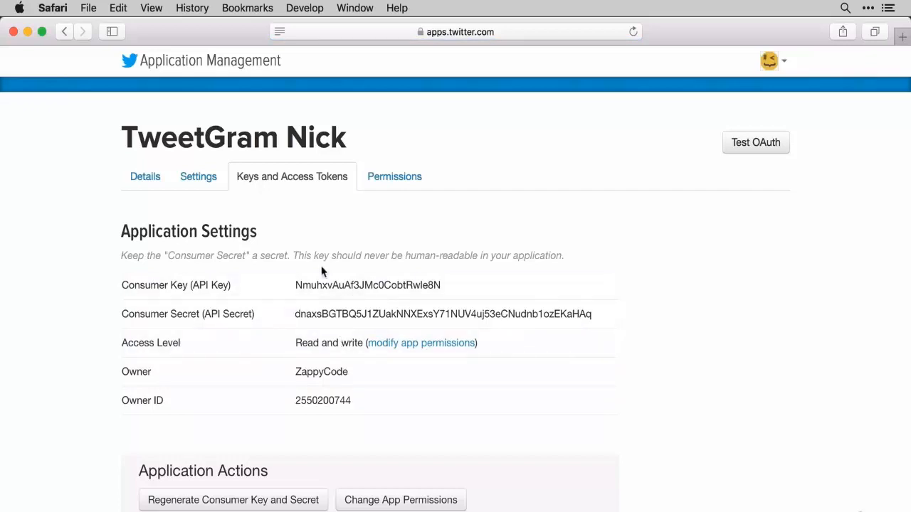
mouse_move(340, 310)
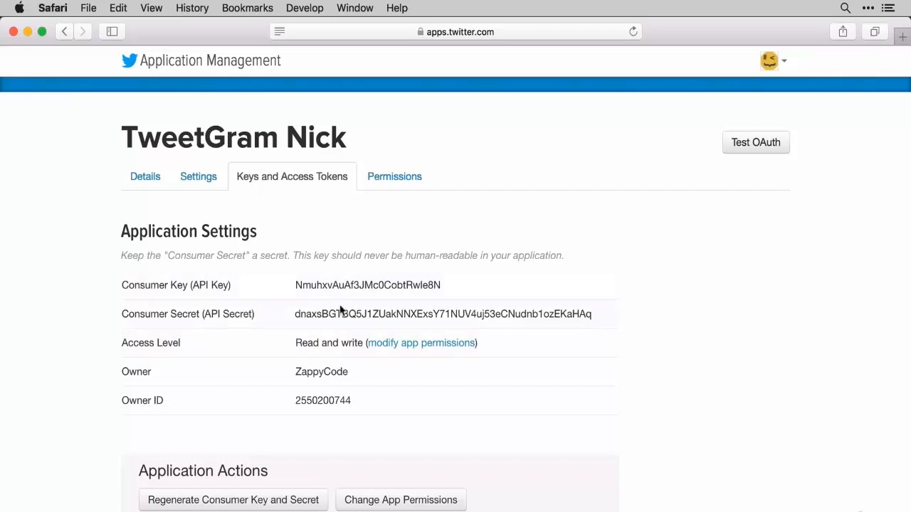
mouse_move(338, 371)
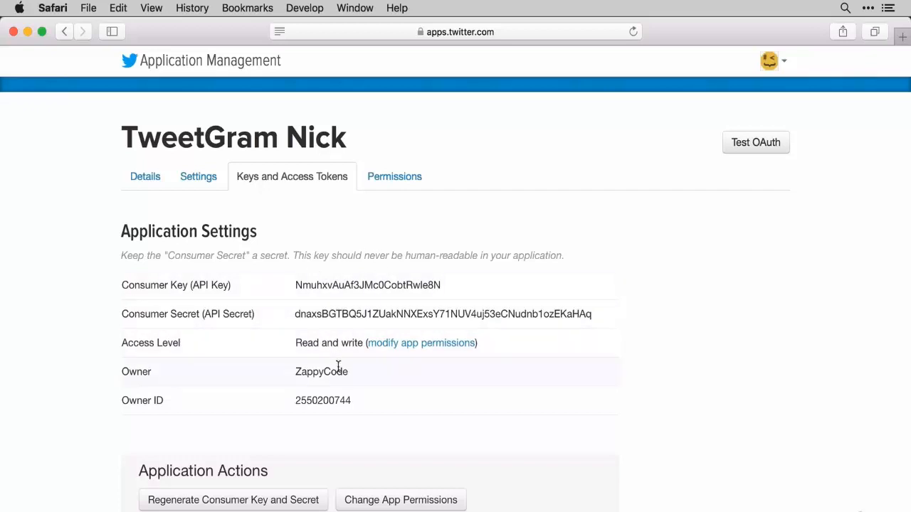
mouse_move(343, 364)
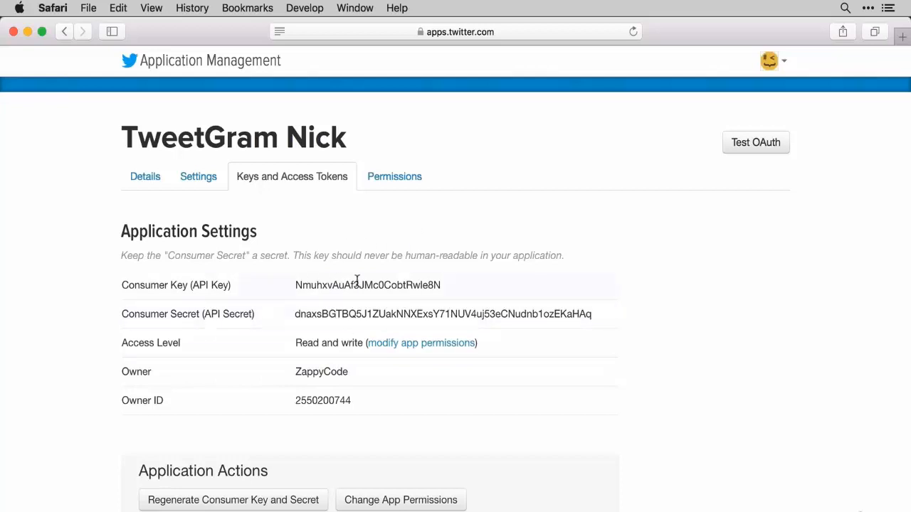
mouse_move(379, 337)
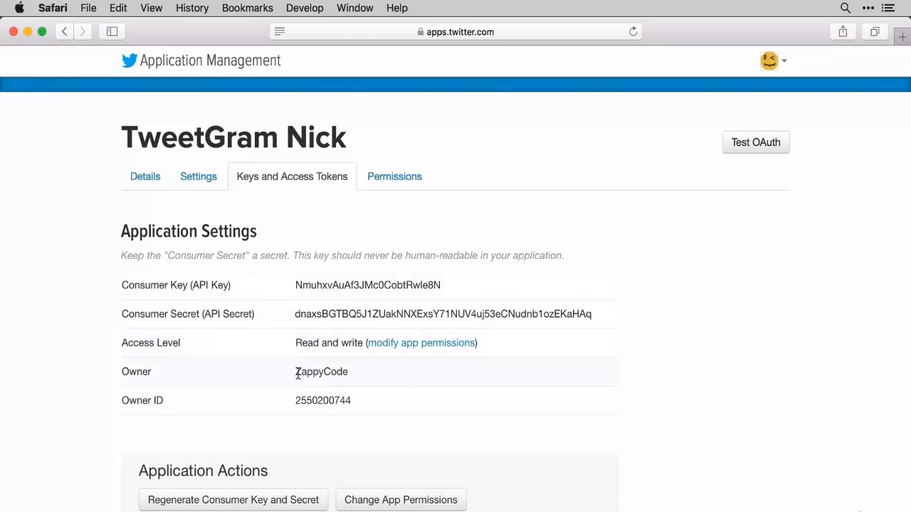
scroll(down, 3)
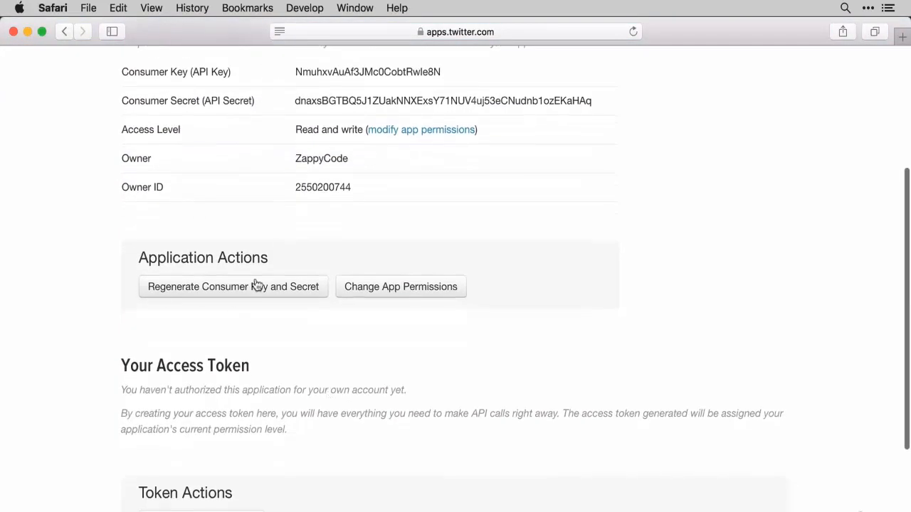
mouse_move(285, 282)
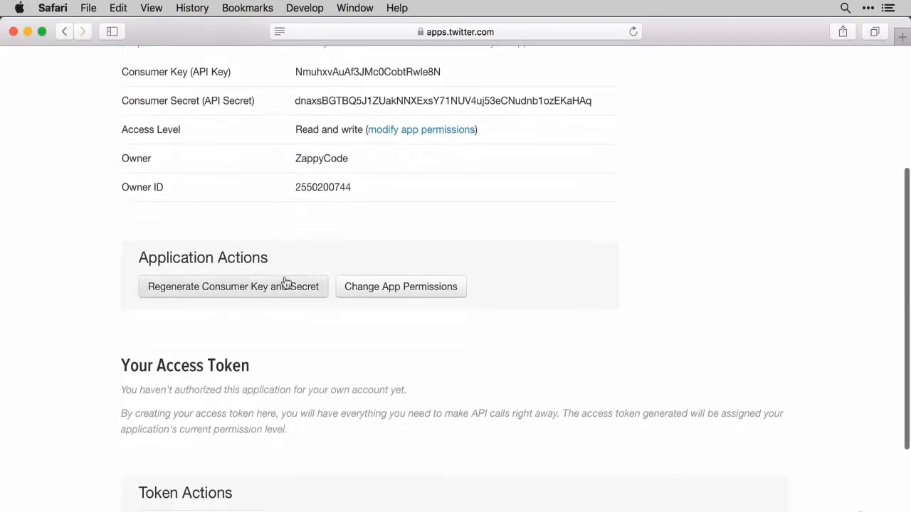
scroll(up, 3)
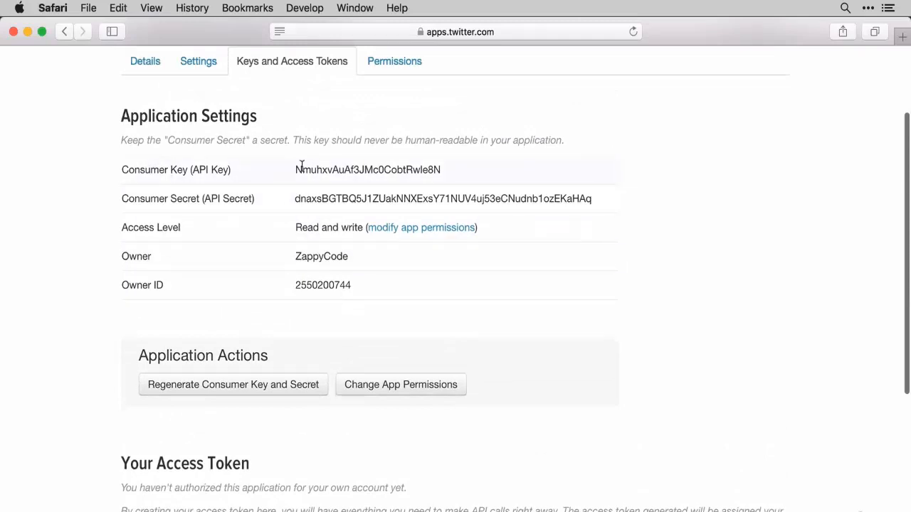
mouse_move(319, 176)
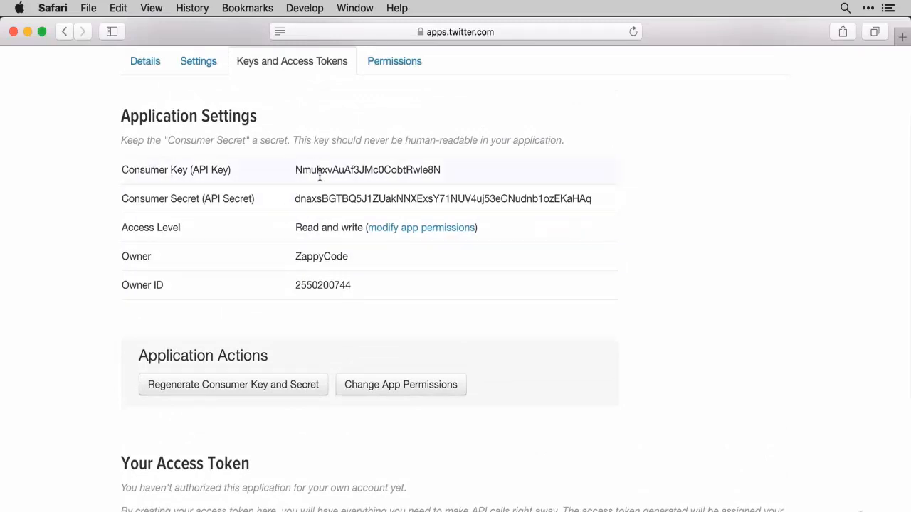
scroll(down, 3)
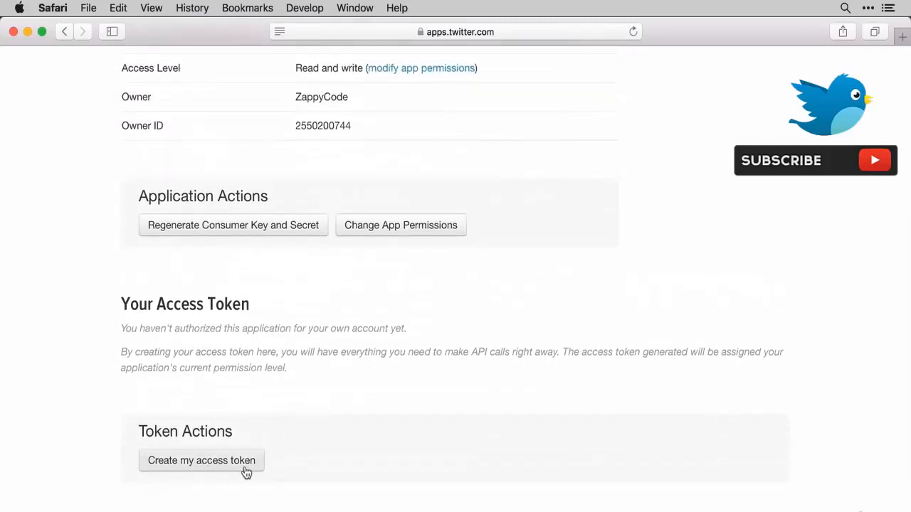
mouse_move(191, 487)
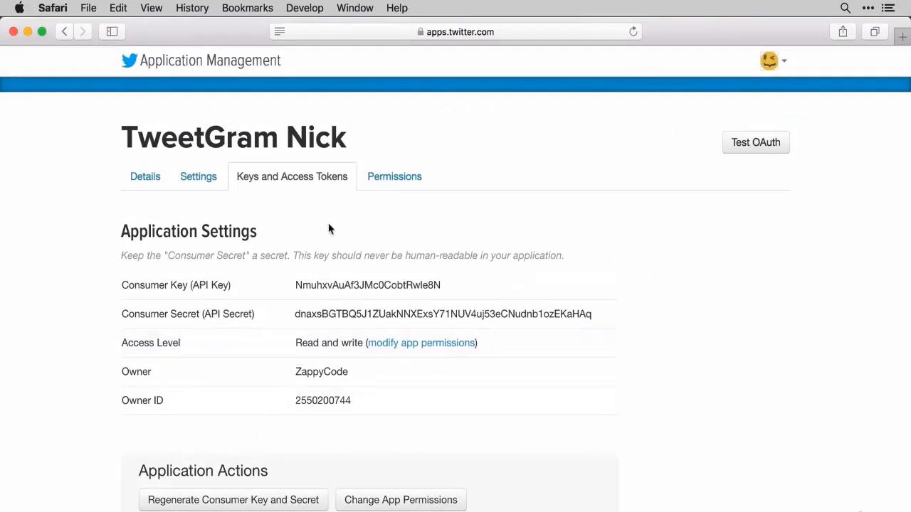
mouse_move(328, 180)
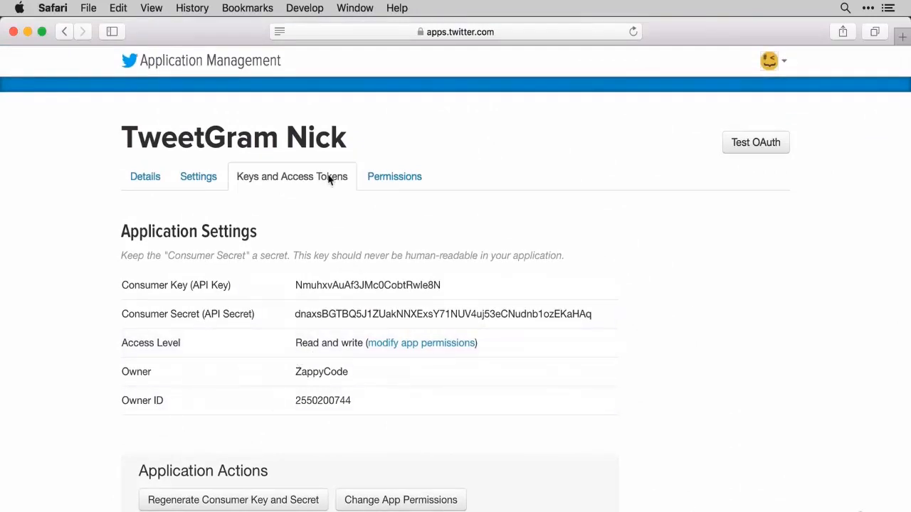
In Permissions, try Read only then leave the app's access on Read and Write
click(395, 176)
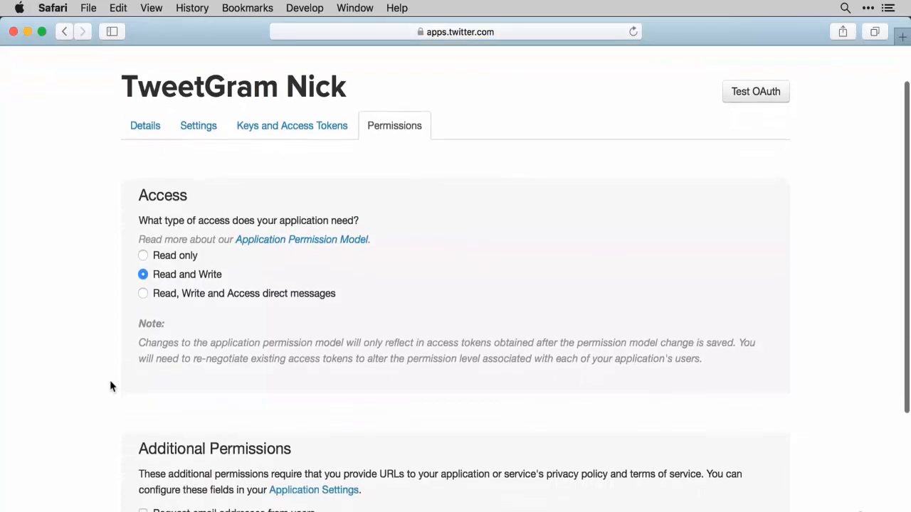
scroll(down, 3)
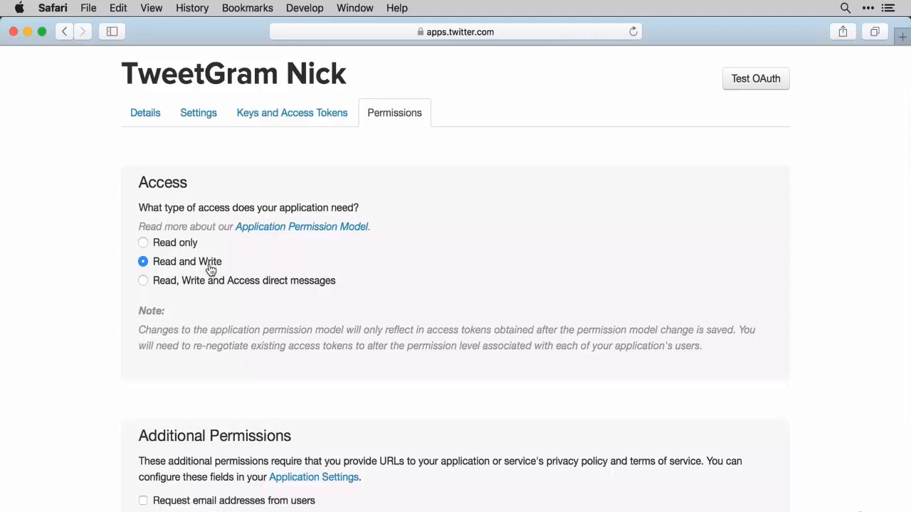
mouse_move(293, 300)
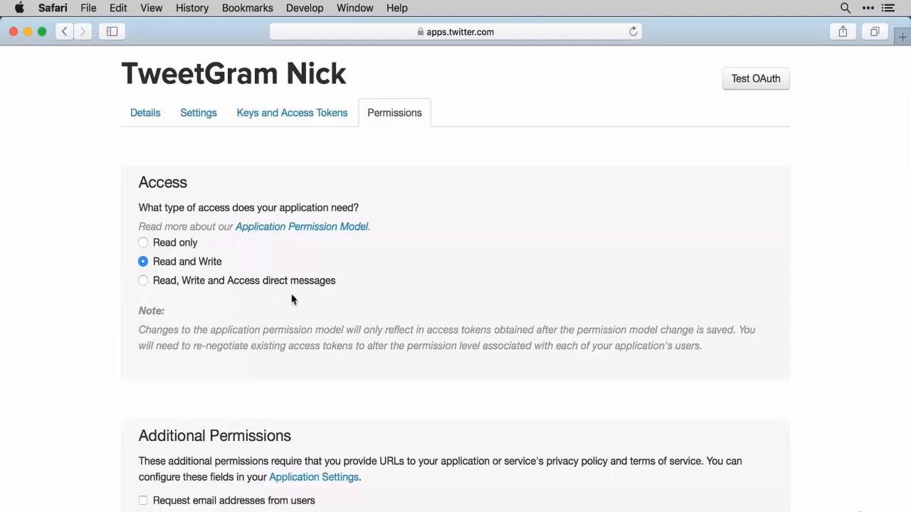
mouse_move(264, 292)
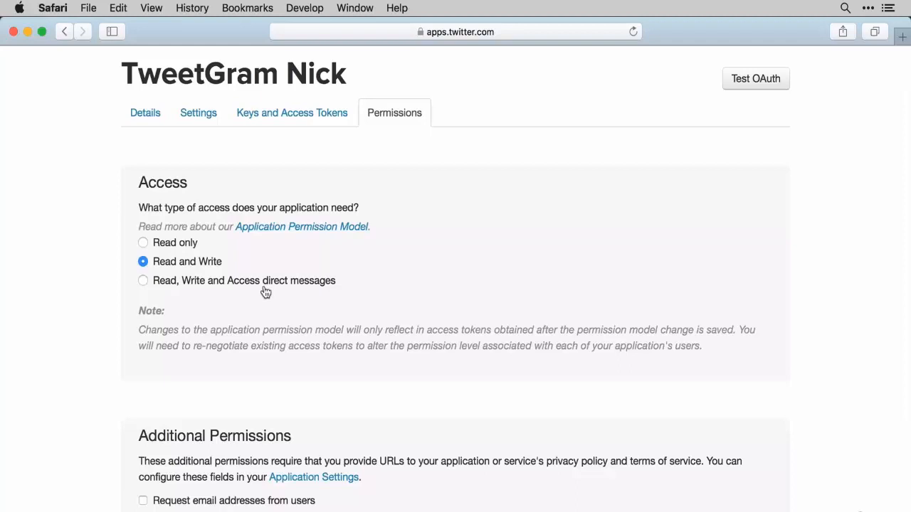
mouse_move(135, 254)
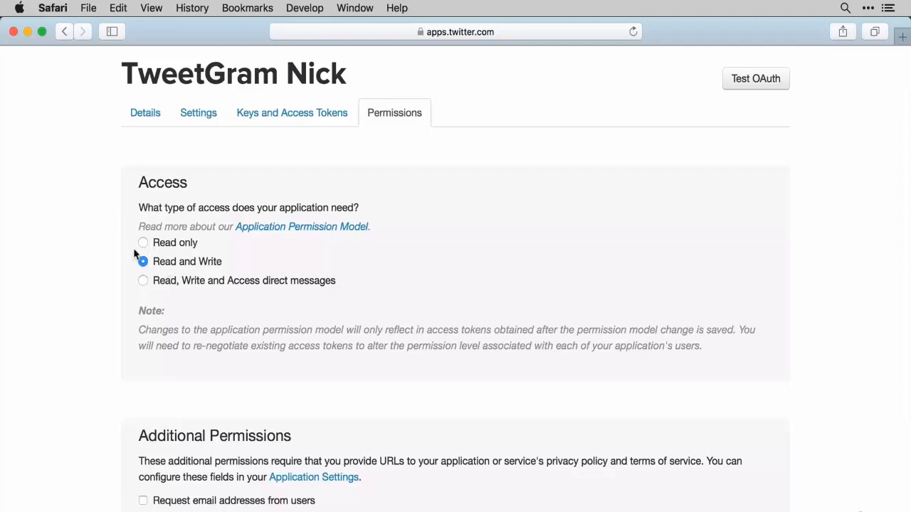
click(143, 242)
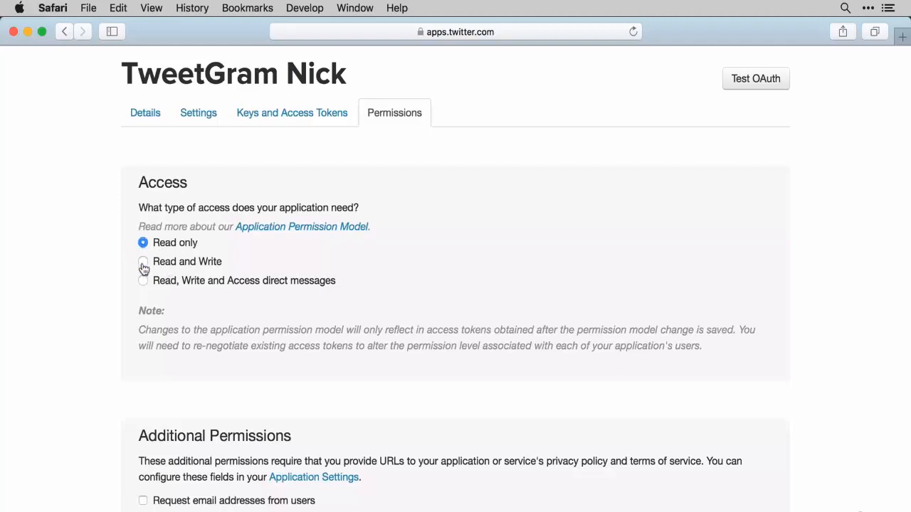
click(143, 262)
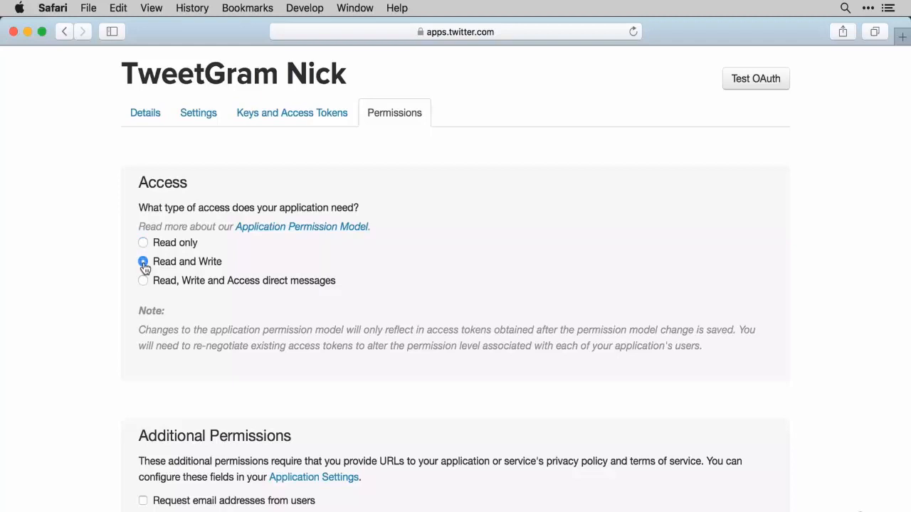
scroll(down, 3)
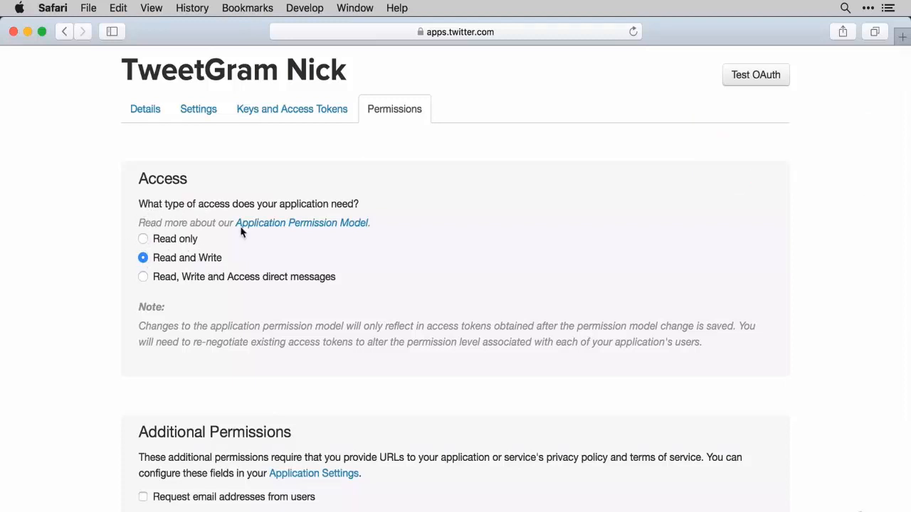
mouse_move(318, 279)
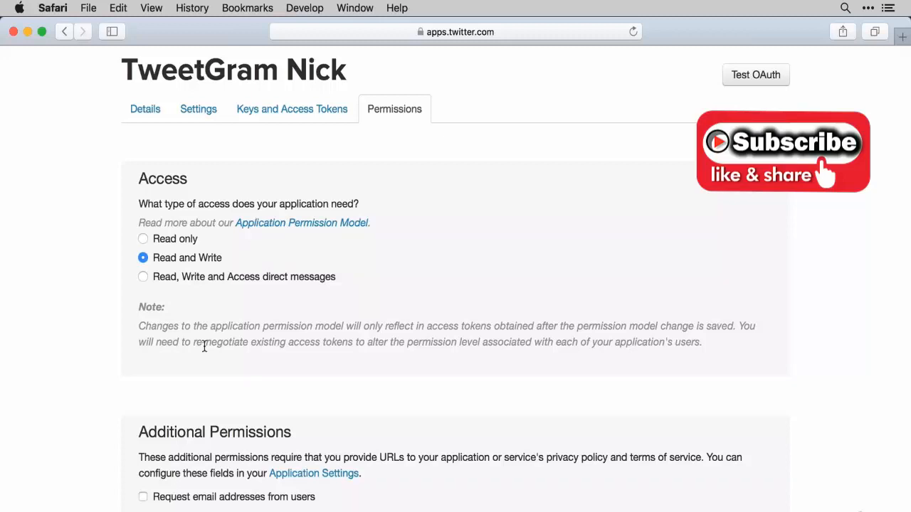
Keep Read and Write access selected and return to Keys and Access Tokens showing Read and write
click(143, 239)
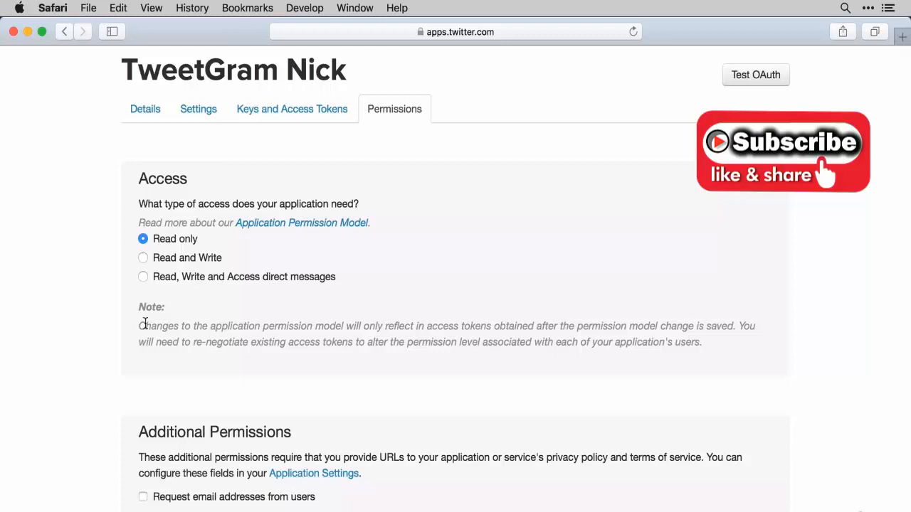
click(143, 257)
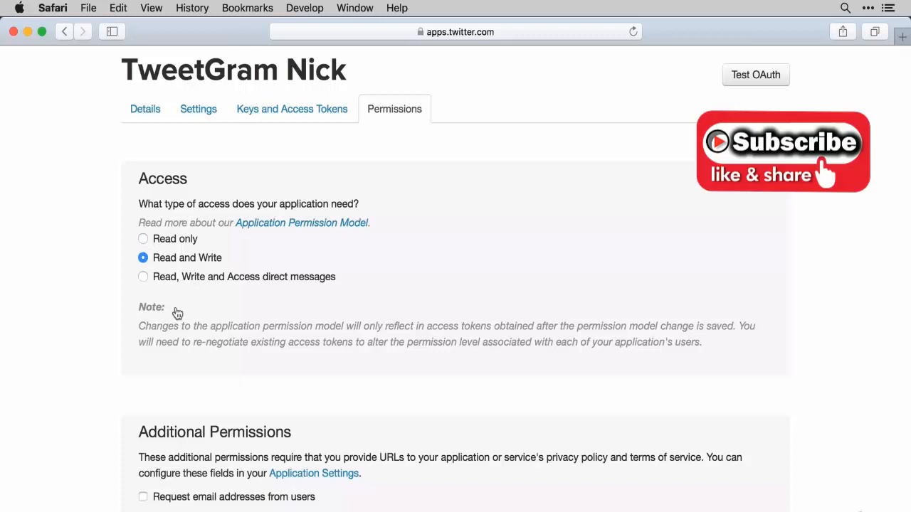
mouse_move(175, 258)
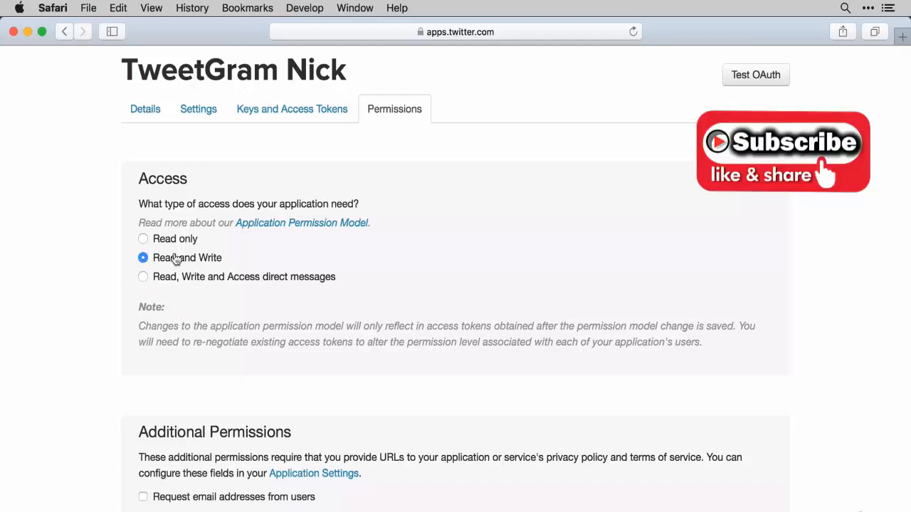
mouse_move(182, 261)
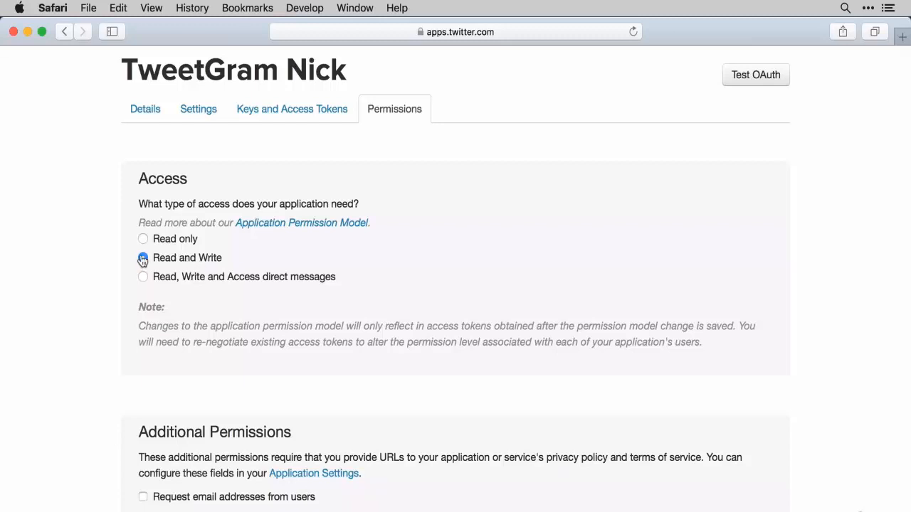
click(142, 258)
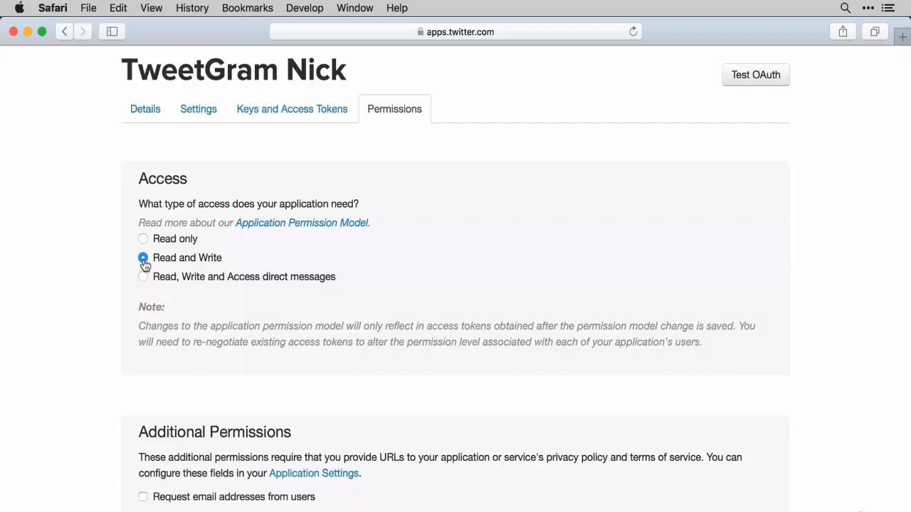
scroll(down, 3)
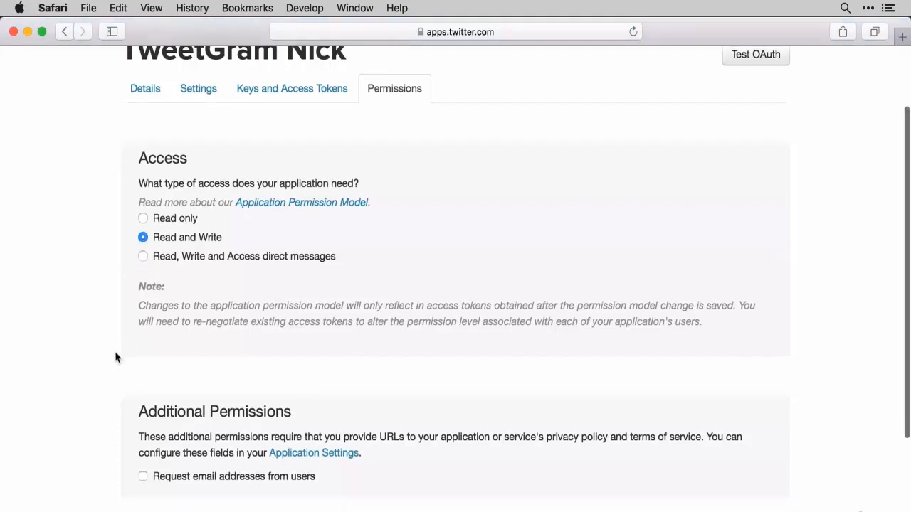
scroll(down, 3)
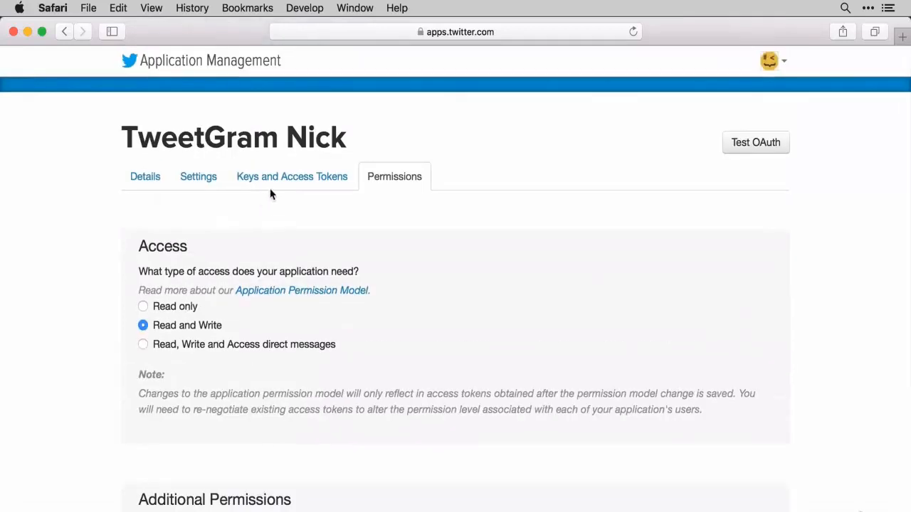
click(292, 176)
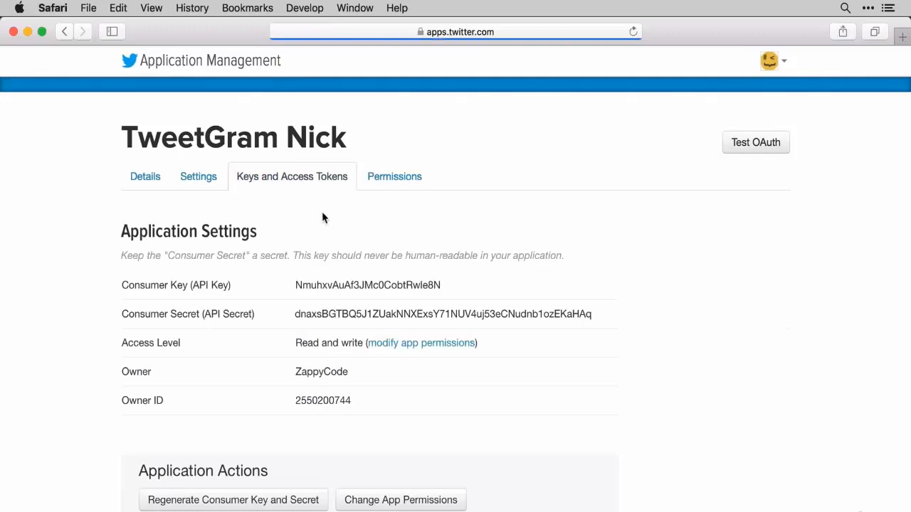